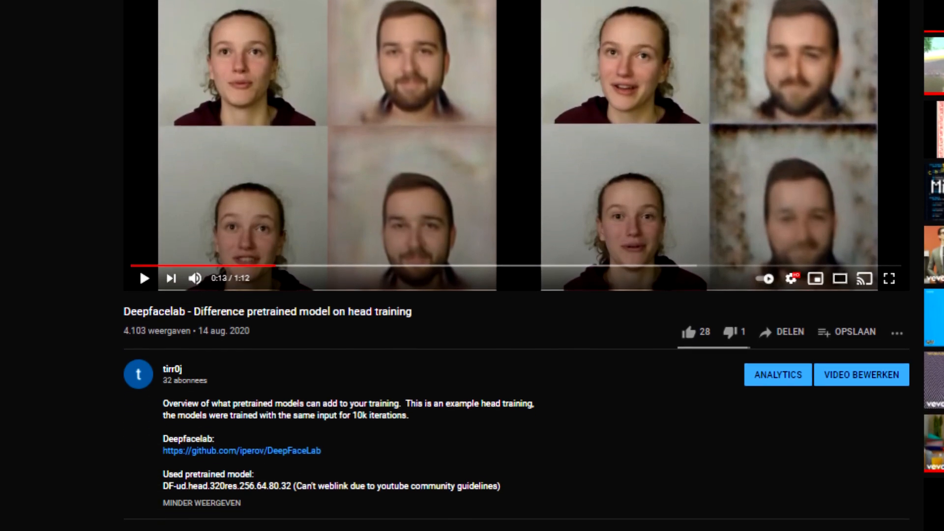
Play the YouTube video comparing pretrained head models in DeepFaceLab.
click(890, 279)
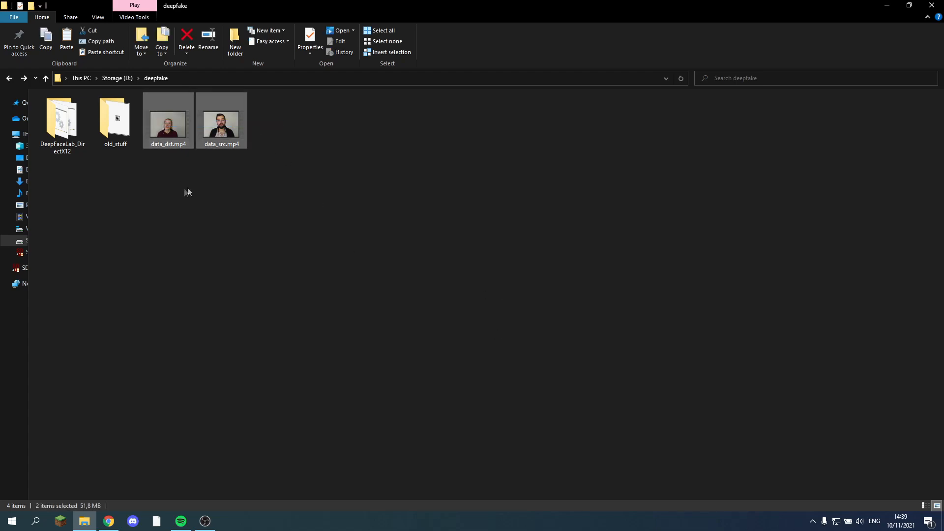
Run '2) extract images from video data_src.bat' from DeepFaceLab_DirectX12, entering 10.
click(61, 120)
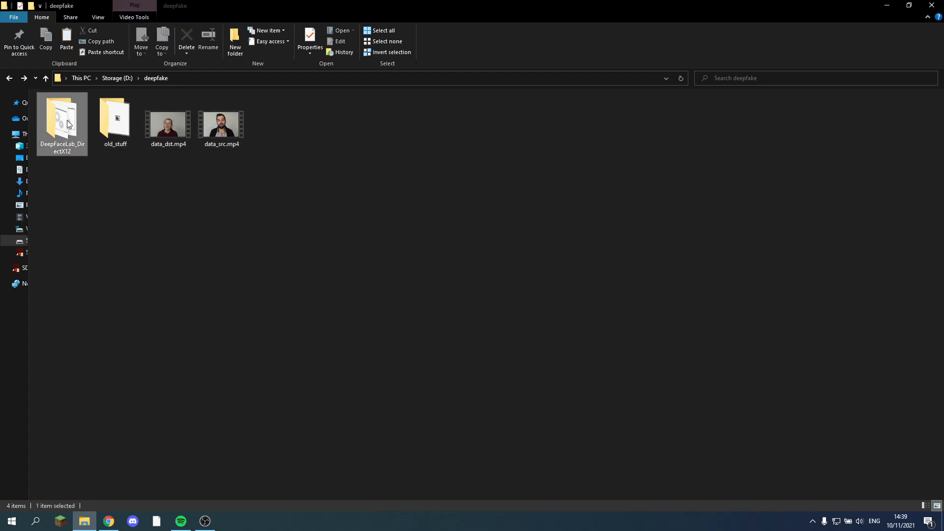
double_click(62, 117)
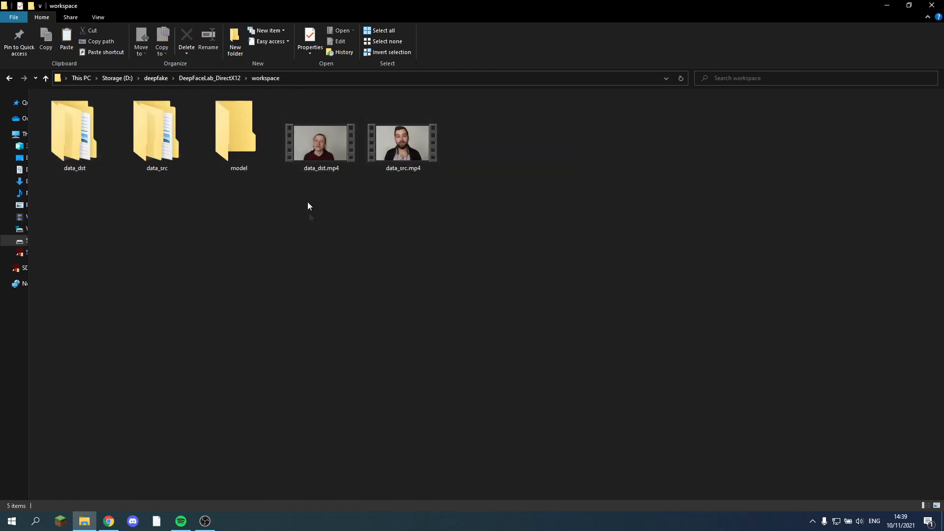
click(45, 78)
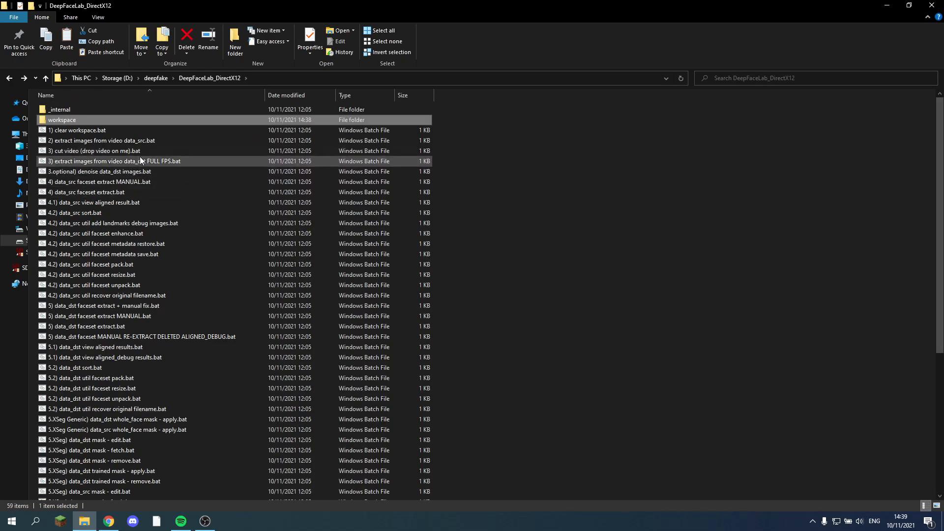
click(102, 140)
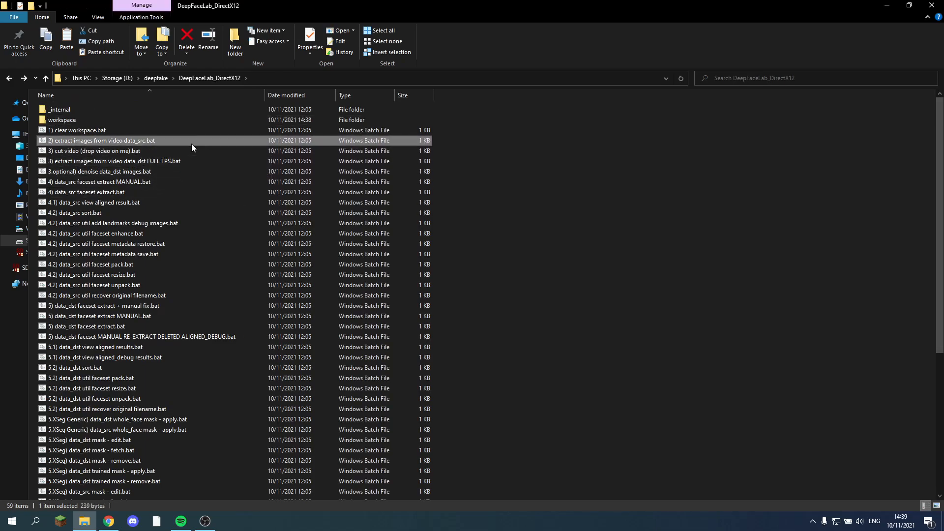
double_click(101, 140)
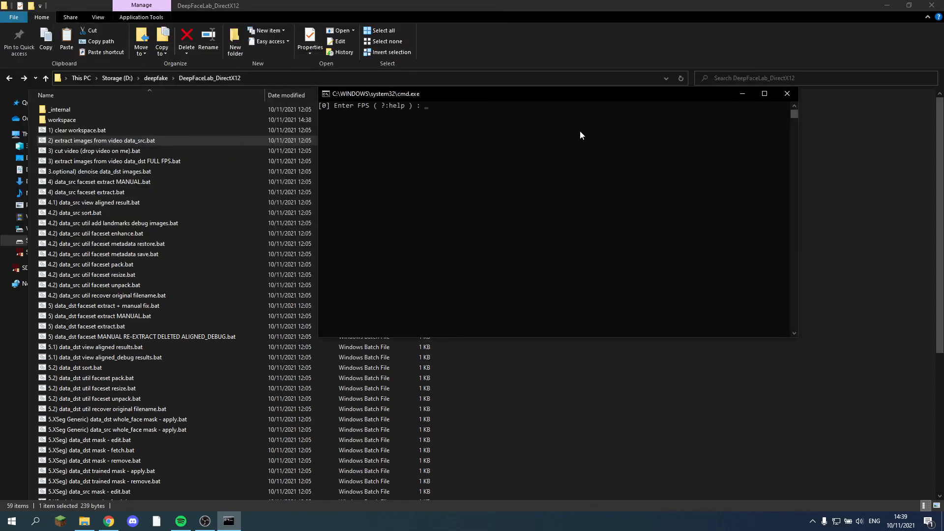
text(10)
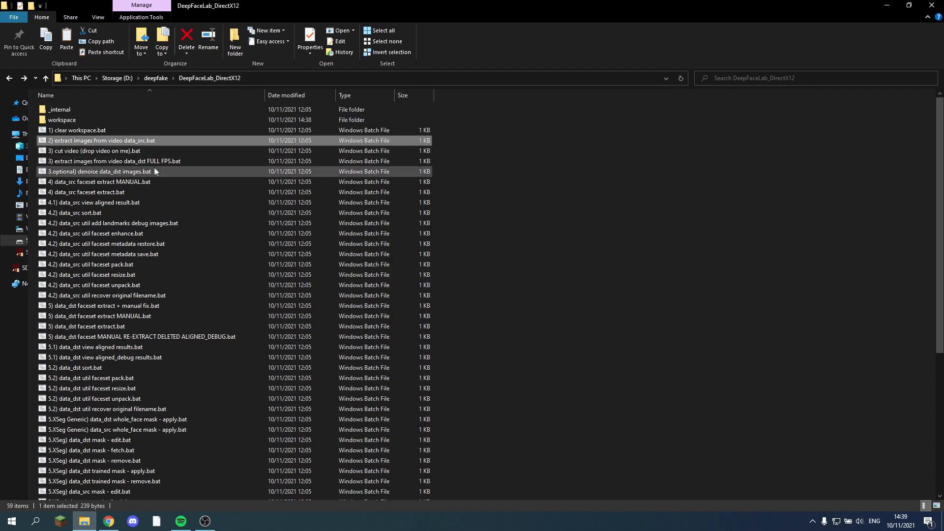
Replace the workspace data_src and data_dst folders with the prepared copies.
click(120, 161)
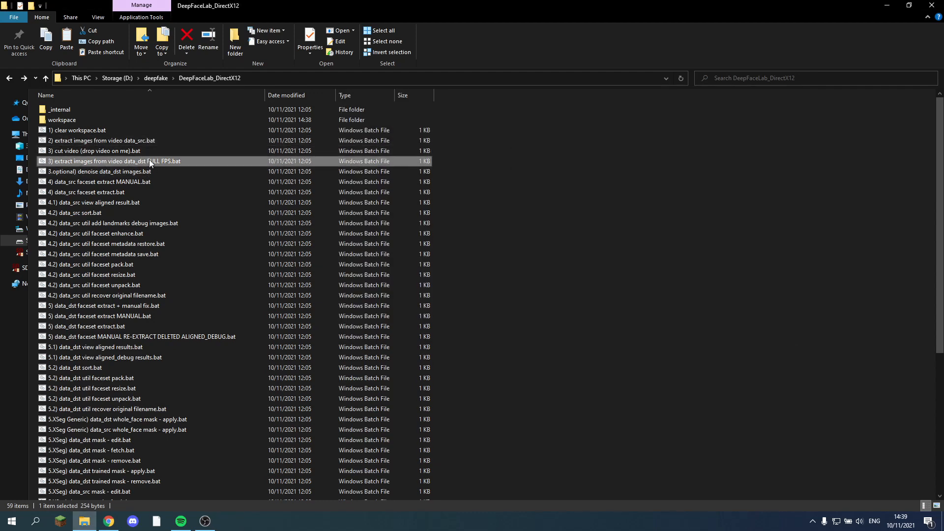
mouse_move(191, 198)
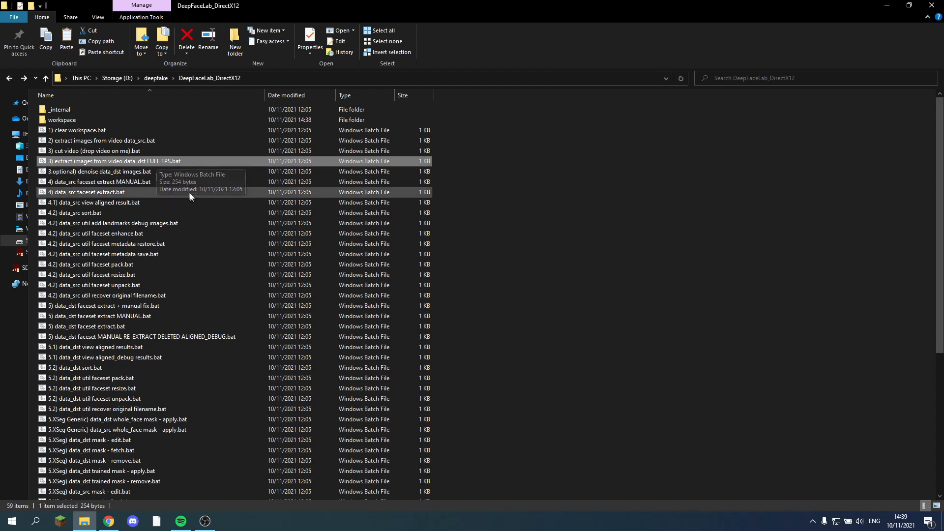
mouse_move(155, 199)
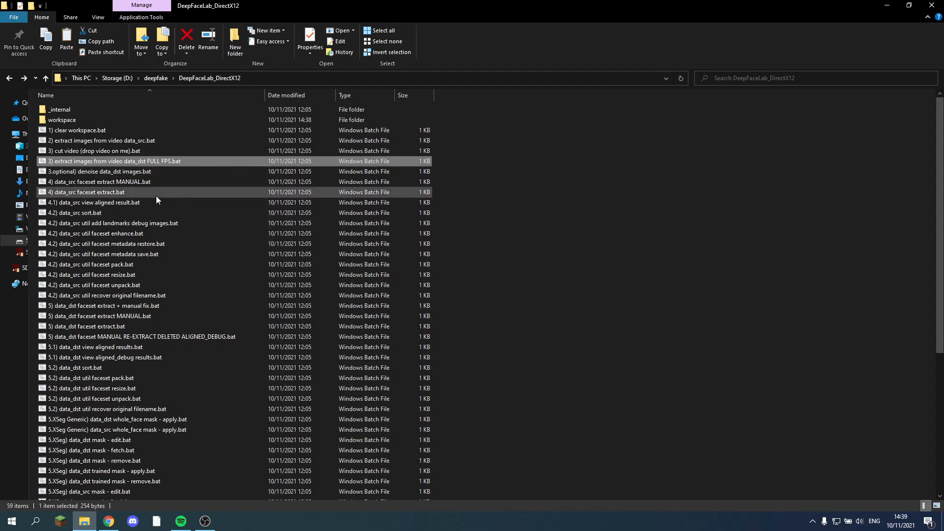
scroll(down, 3)
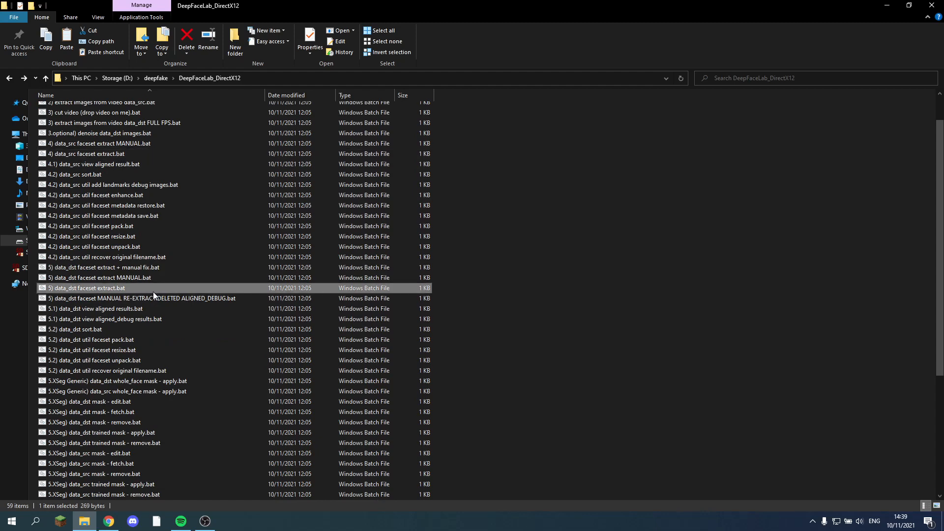
scroll(down, 3)
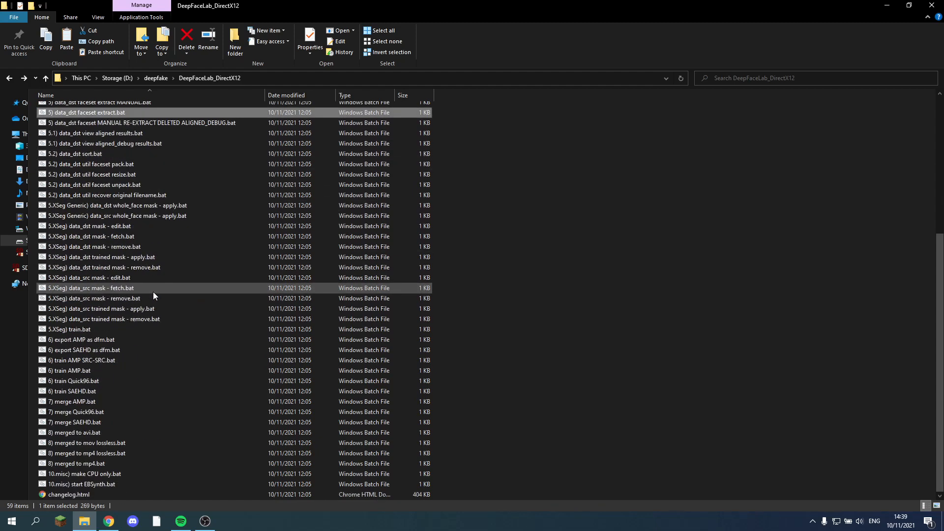
mouse_move(537, 300)
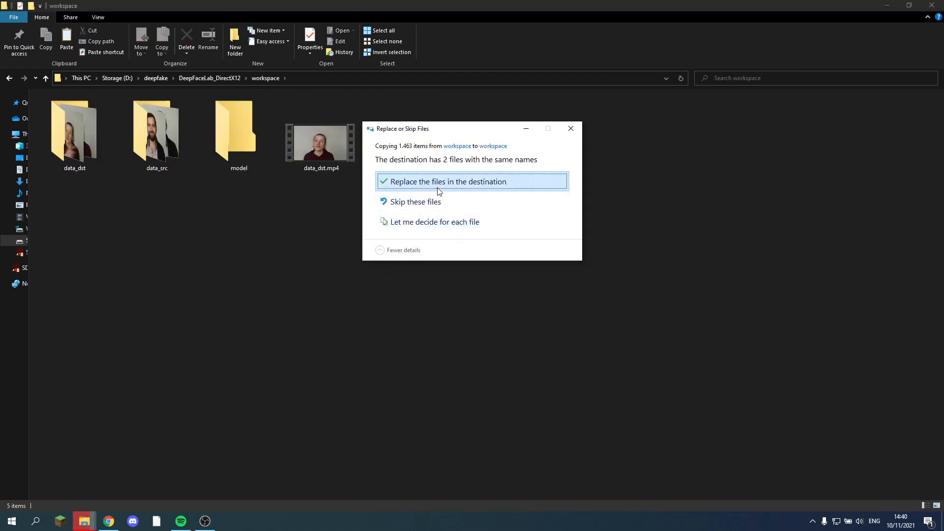
click(448, 181)
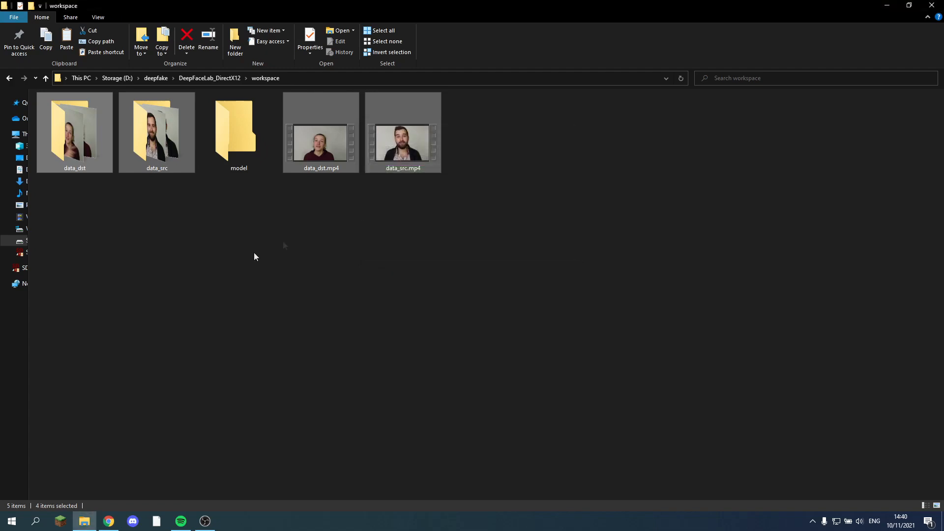
click(247, 207)
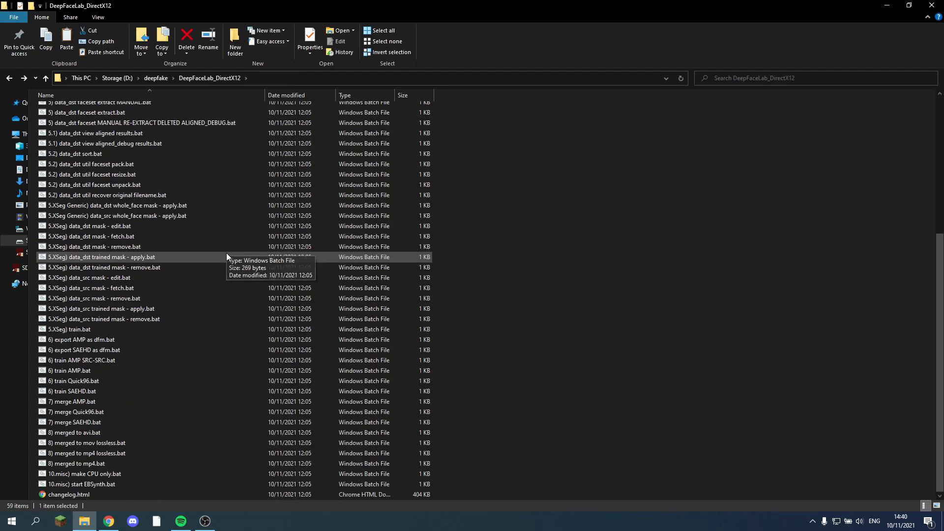
mouse_move(228, 257)
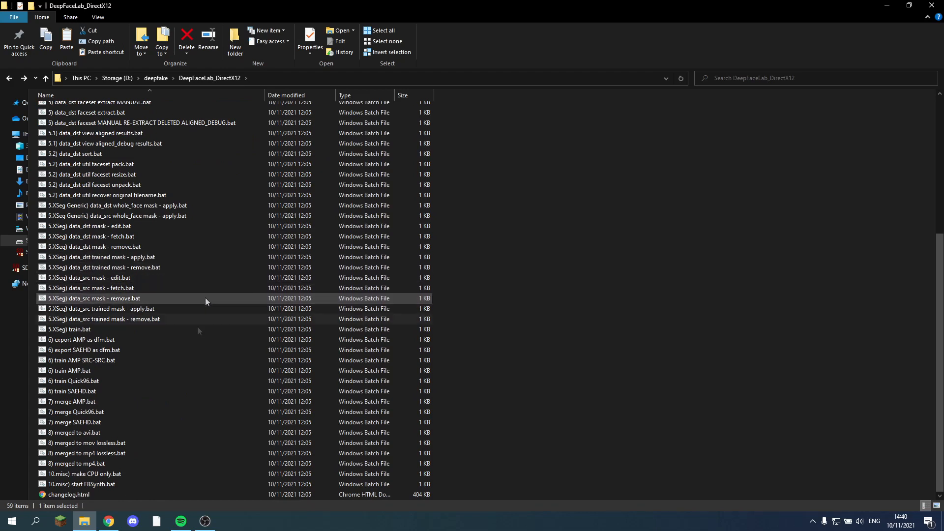
mouse_move(83, 391)
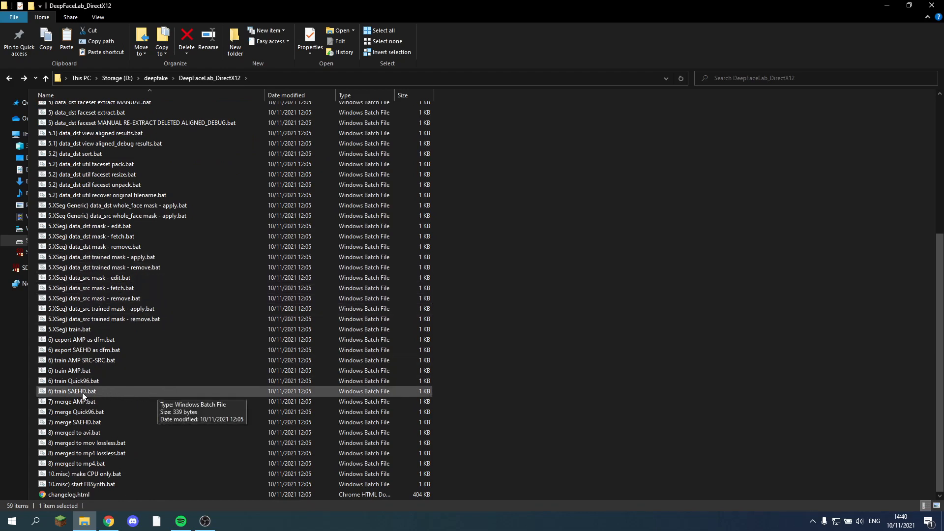
Launch '6) train SAEHD.bat' and create a new model named pretrained_model64.
double_click(74, 391)
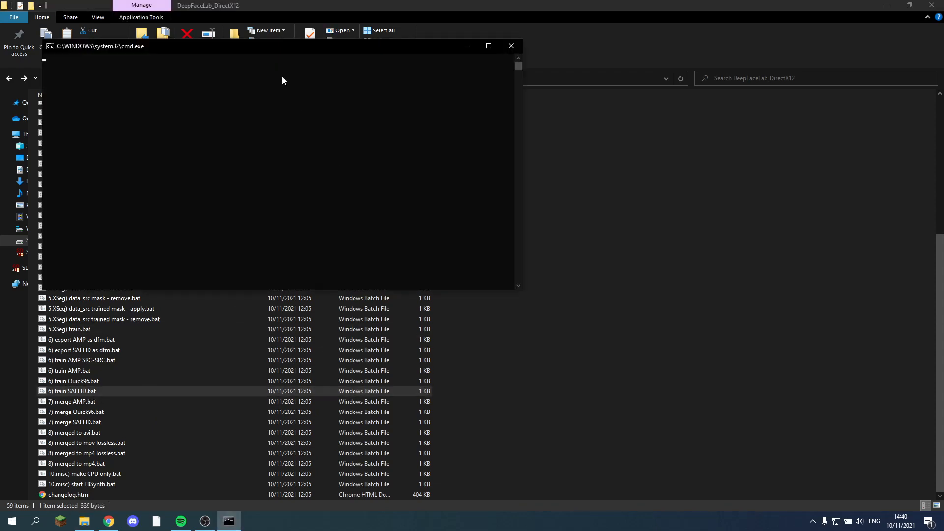
mouse_move(273, 71)
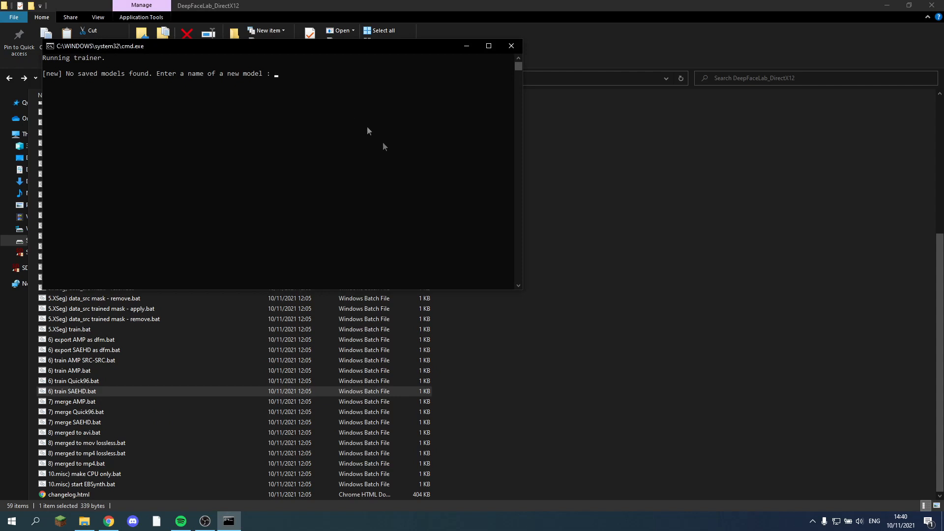
mouse_move(385, 148)
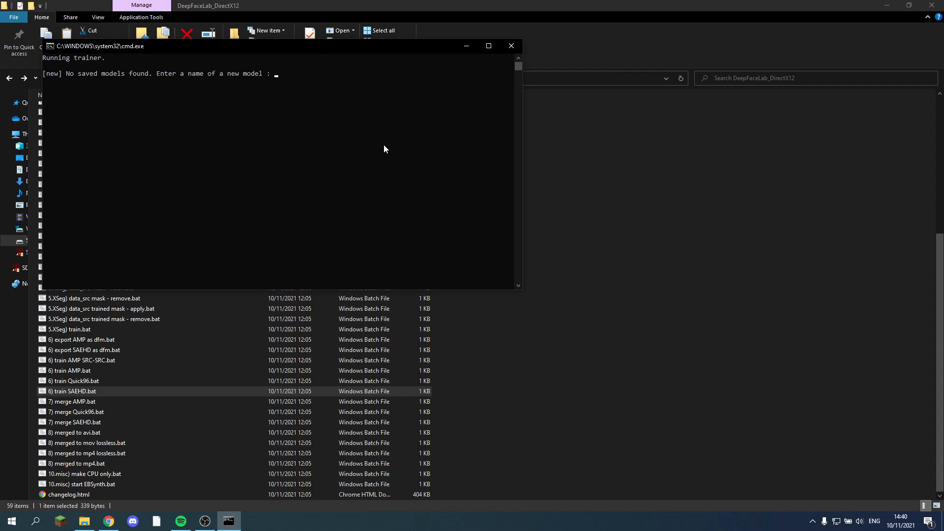
text(pretr)
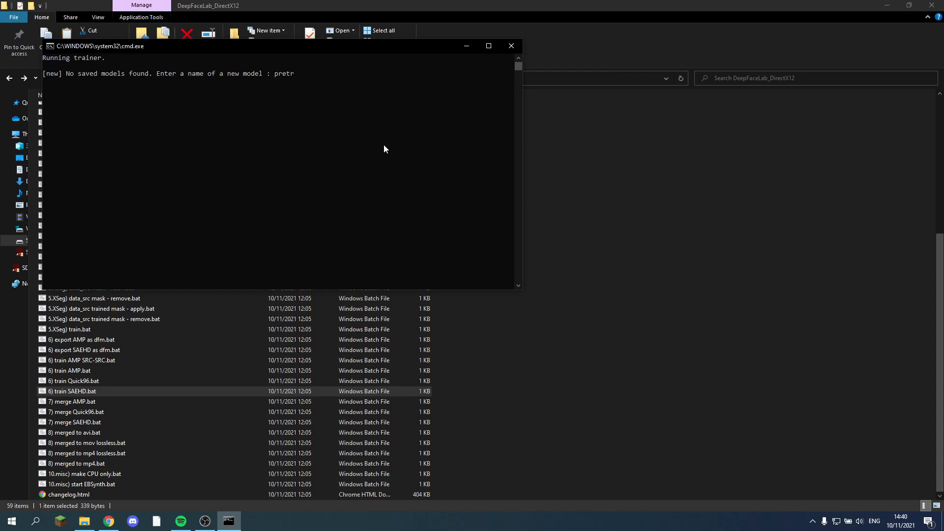
text(ained_model)
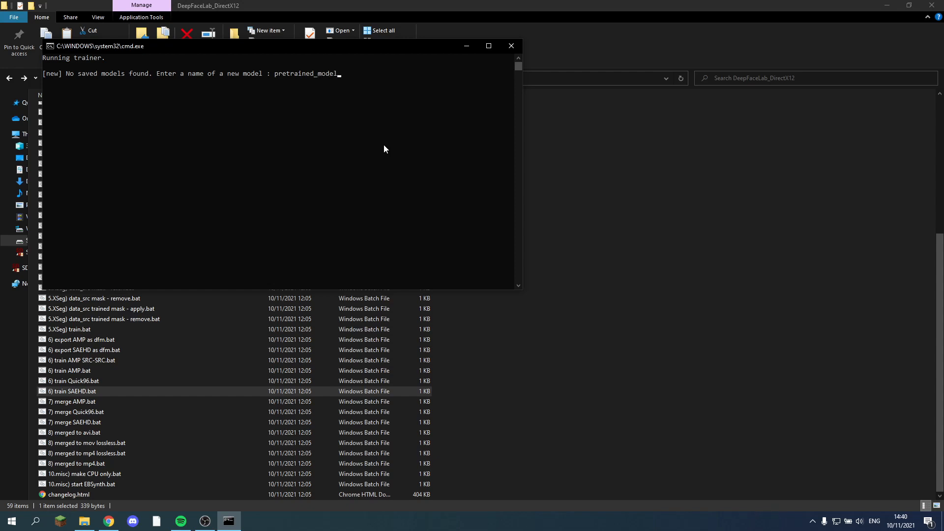
text(64)
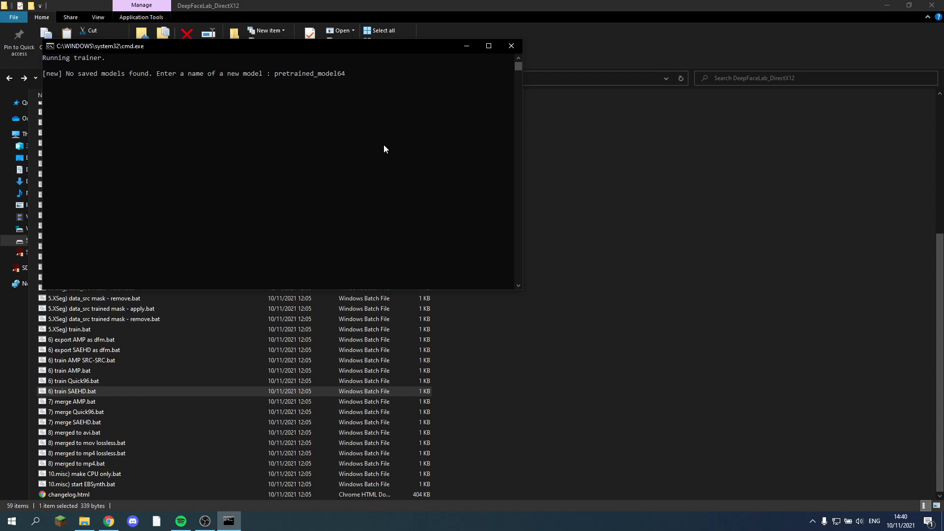
key(Return)
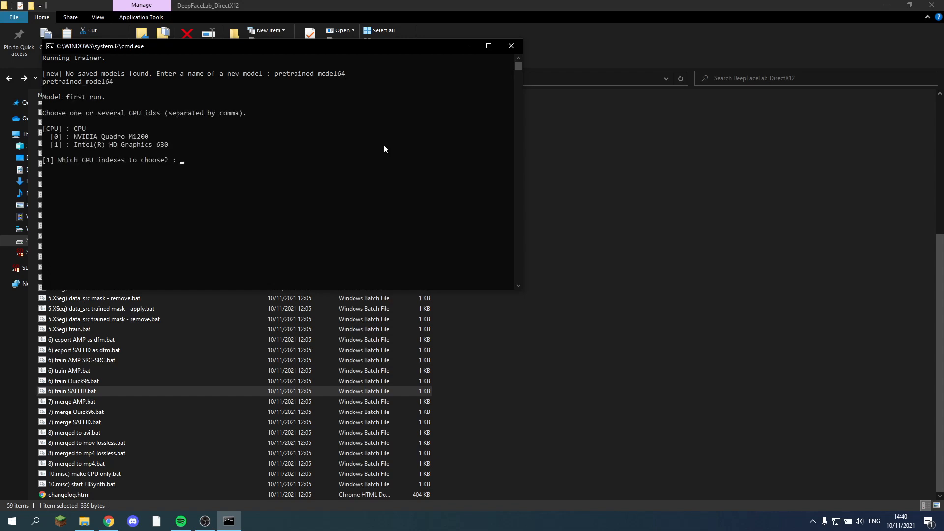
Set GPU 0, preview history off, 500000 target iterations, flip DST faces y, and 64.
text(0)
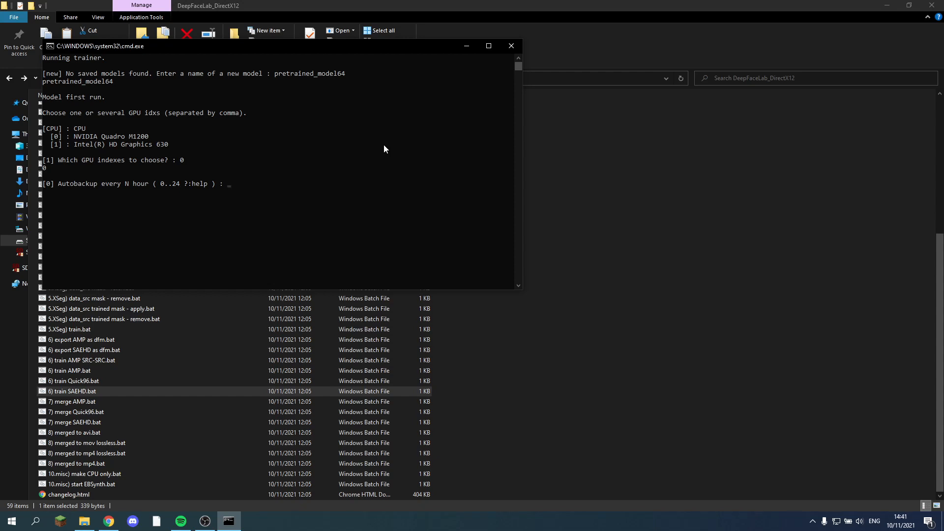
text(0.5)
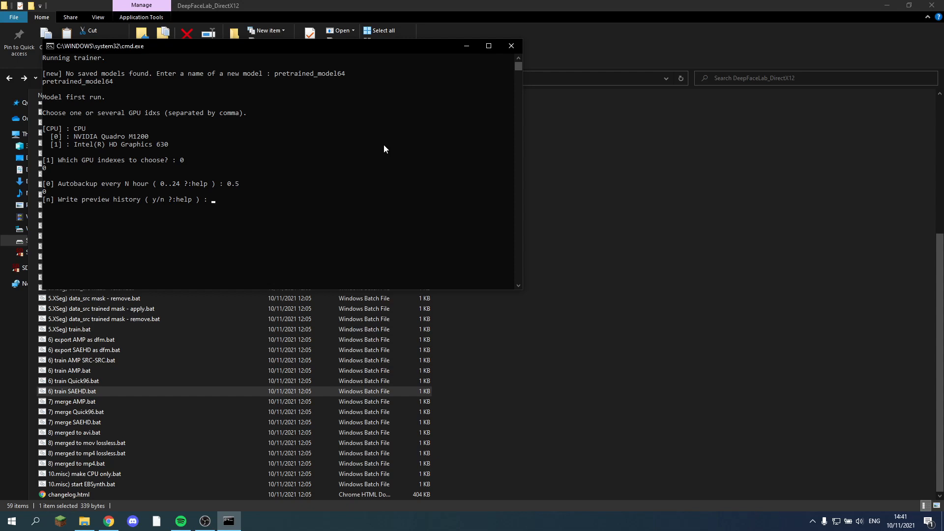
key(Return)
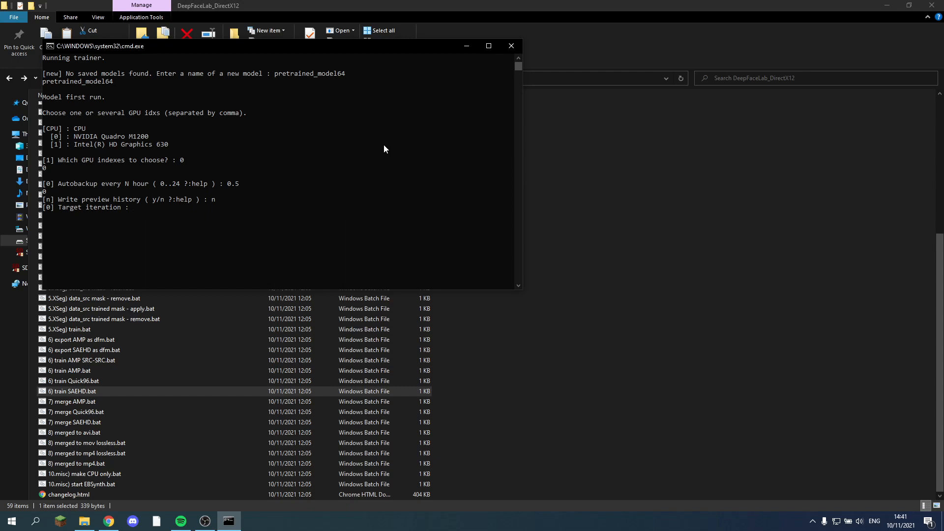
text(500000)
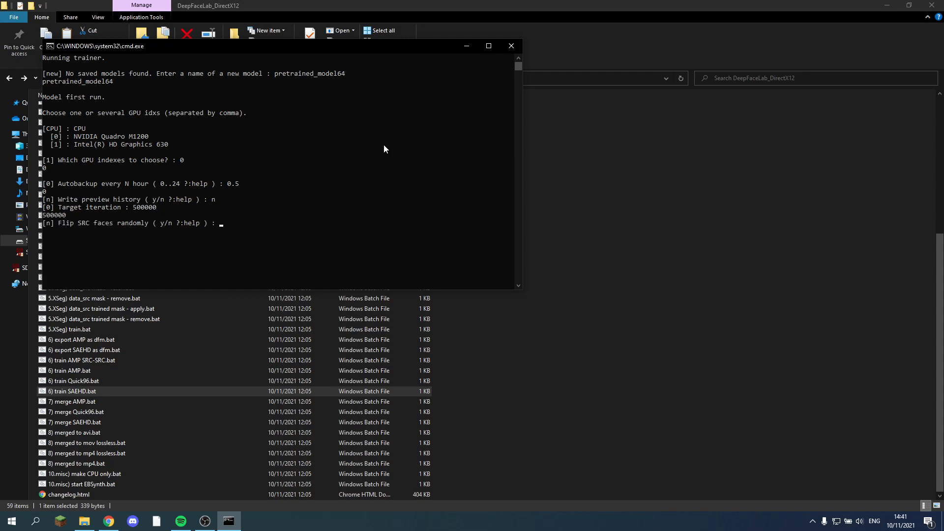
text(y)
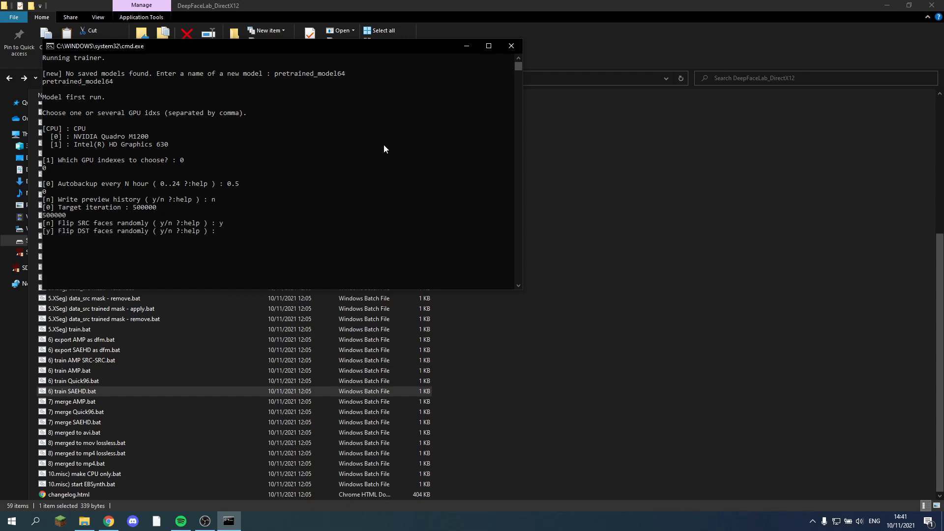
key(Return)
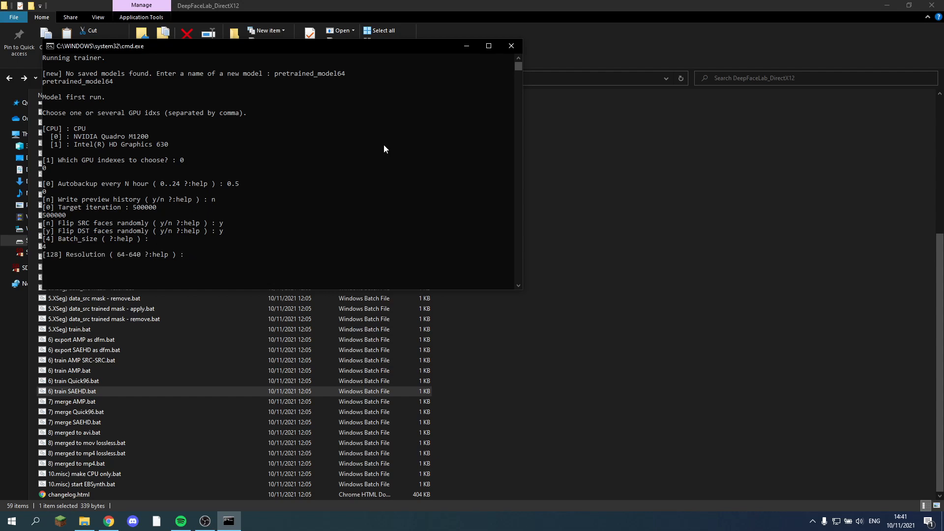
text(64)
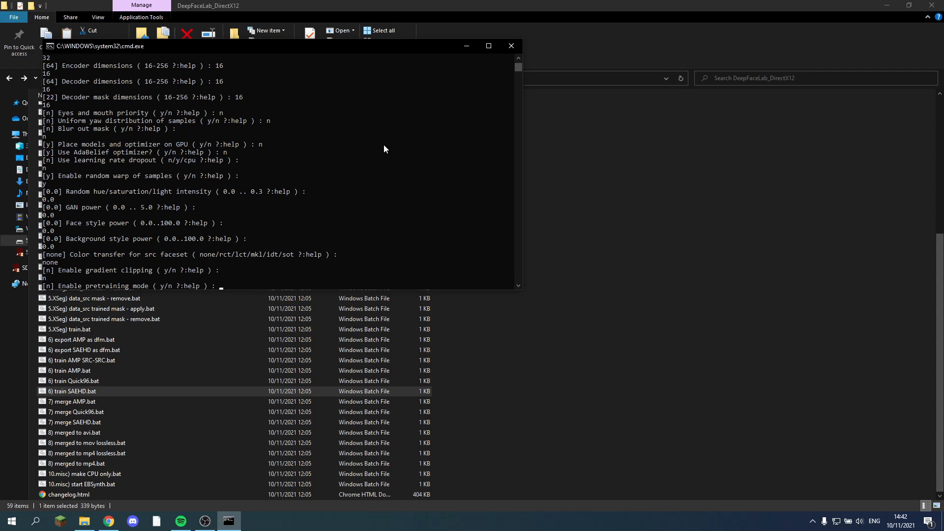
Enable pretraining mode so the 15843 packed pretrain faces load.
text(y)
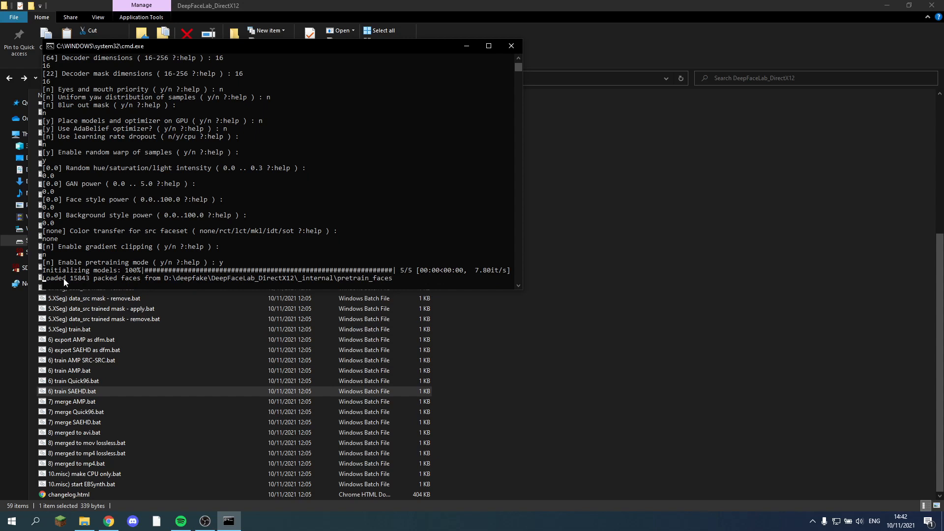
mouse_move(176, 283)
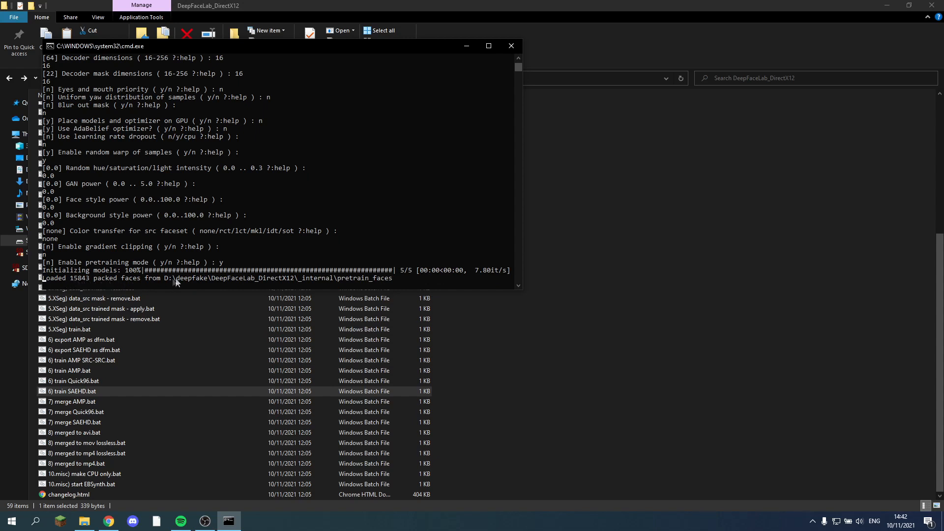
mouse_move(402, 283)
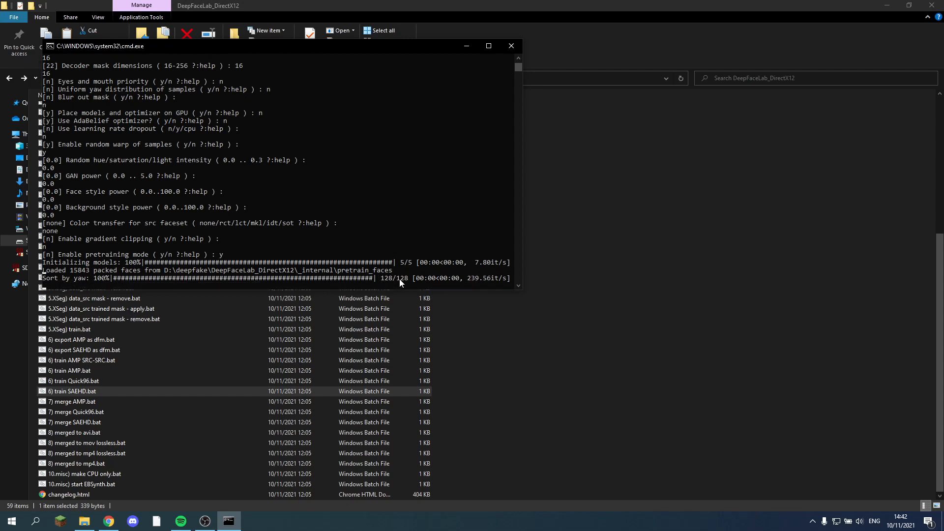
mouse_move(478, 223)
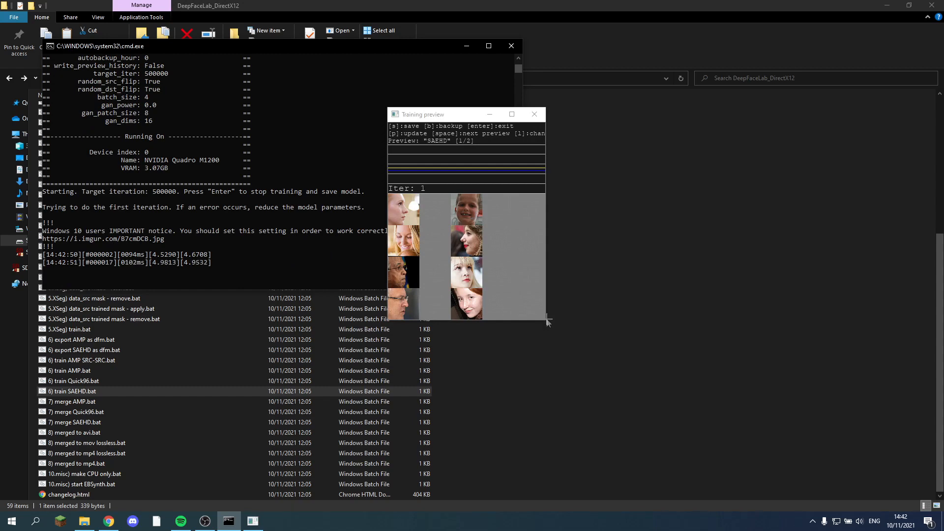
Watch the Training preview to about 3,483 iterations, then save and close.
click(511, 114)
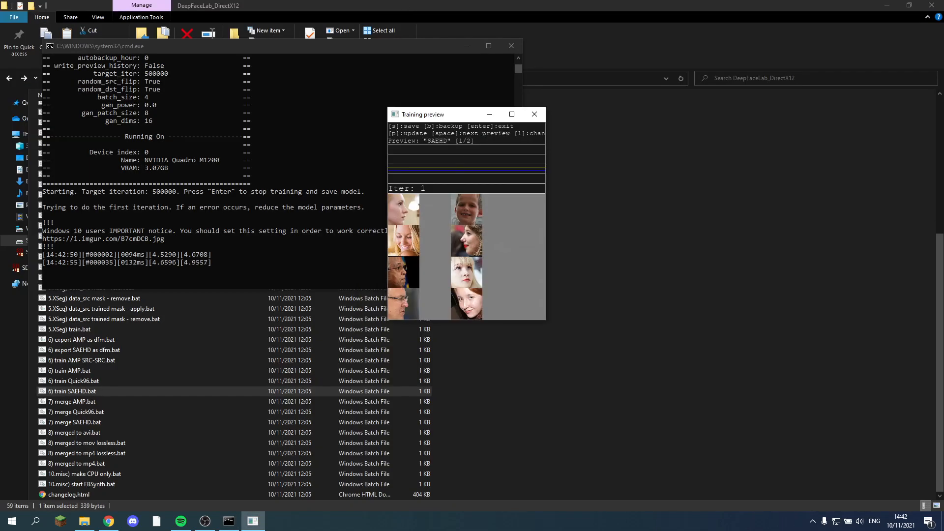
drag(423, 114, 405, 133)
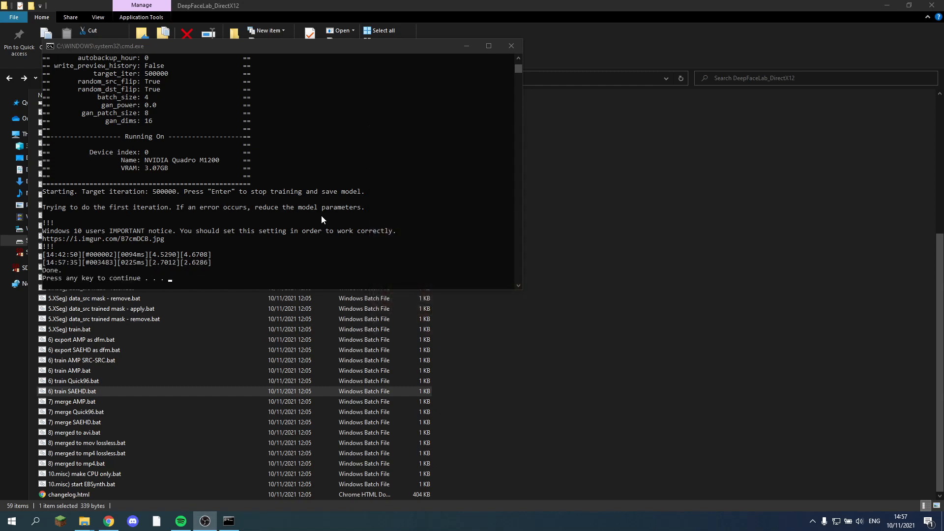
mouse_move(313, 223)
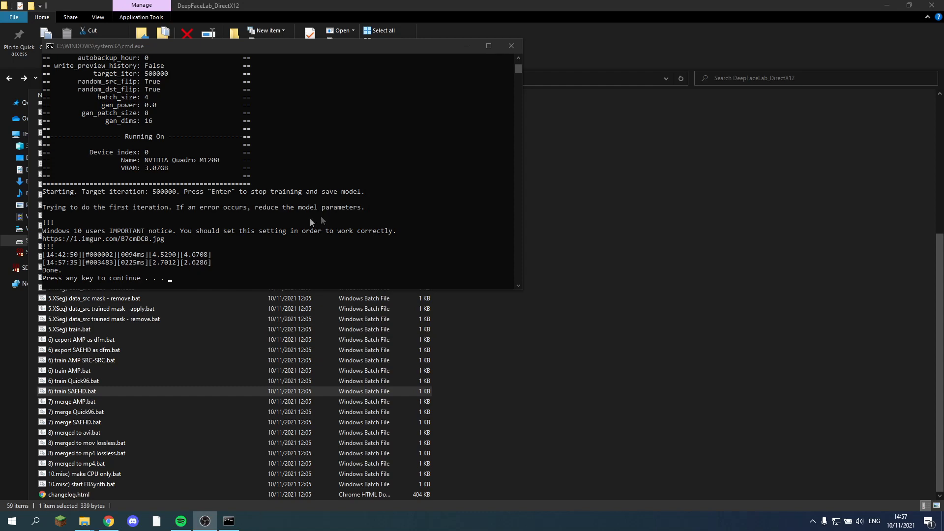
mouse_move(227, 283)
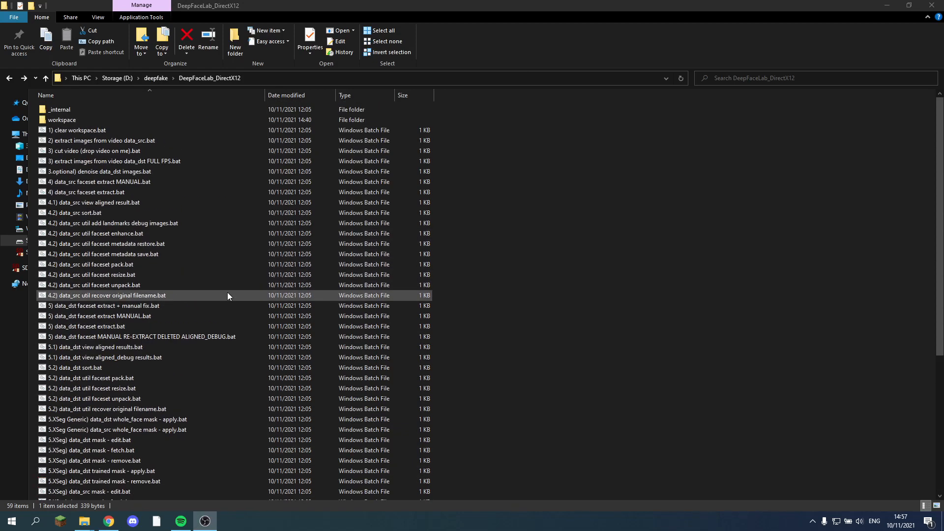
View the saved pretrained_model64 files in workspace\model, then return to workspace.
double_click(61, 120)
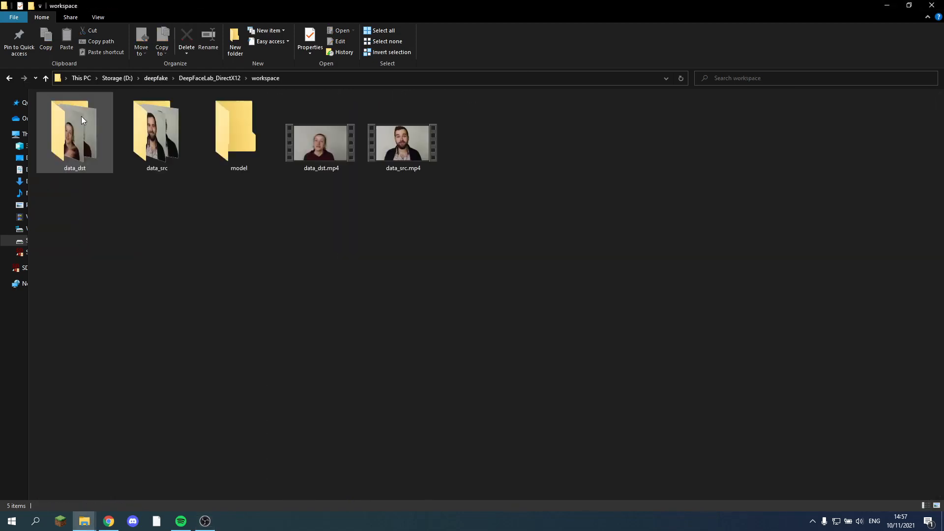
click(239, 130)
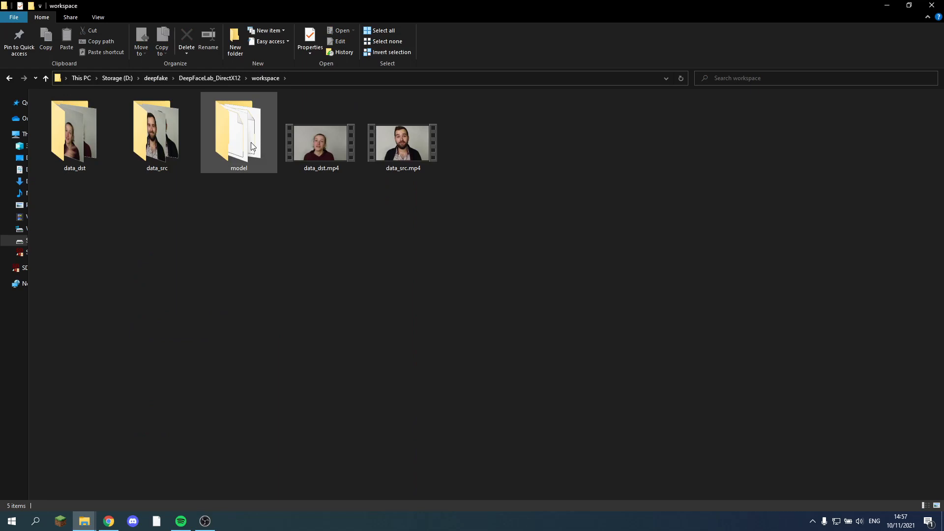
double_click(239, 127)
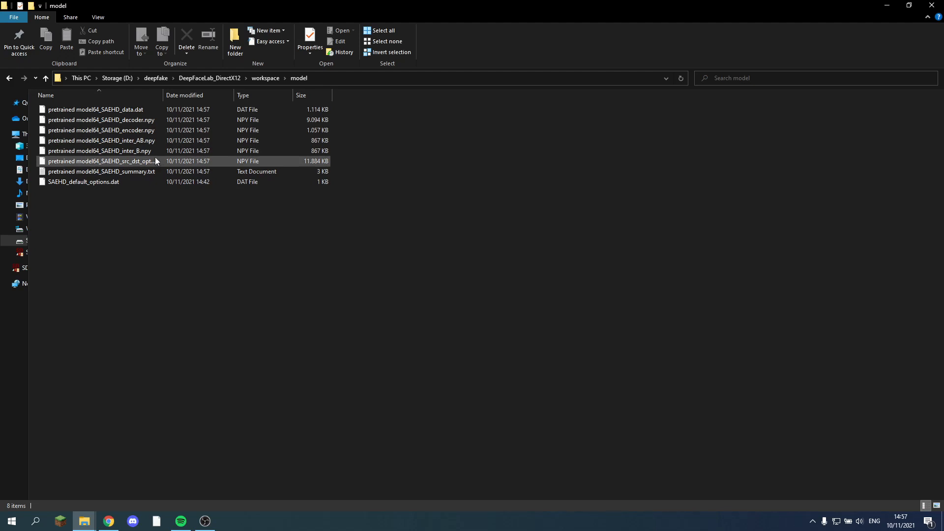
click(44, 77)
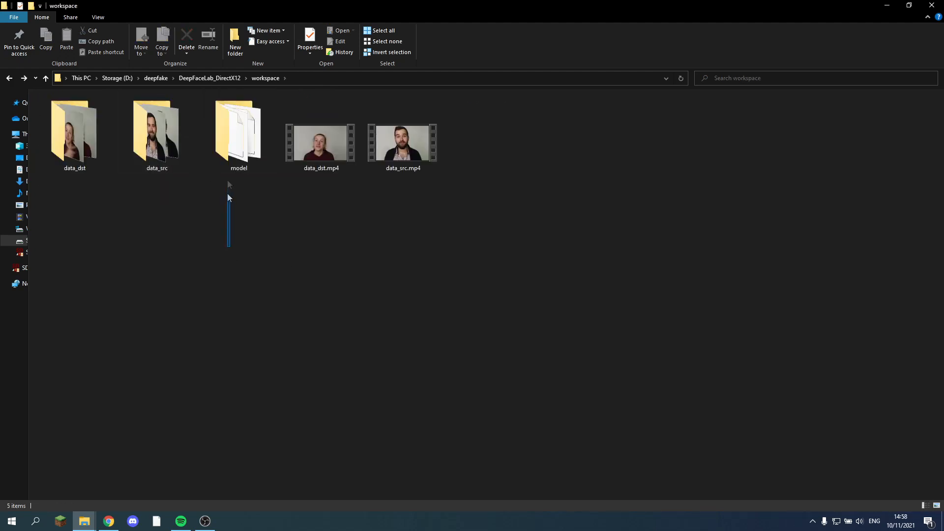
click(239, 129)
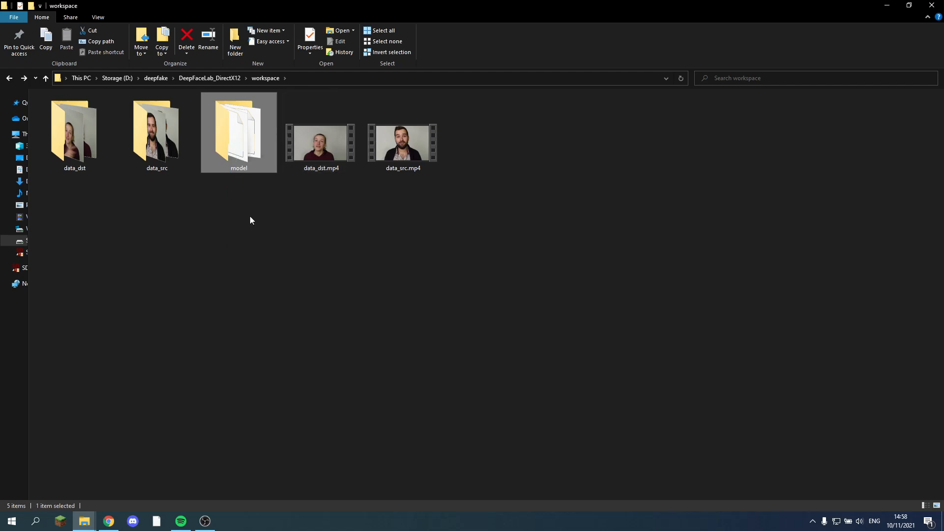
mouse_move(235, 163)
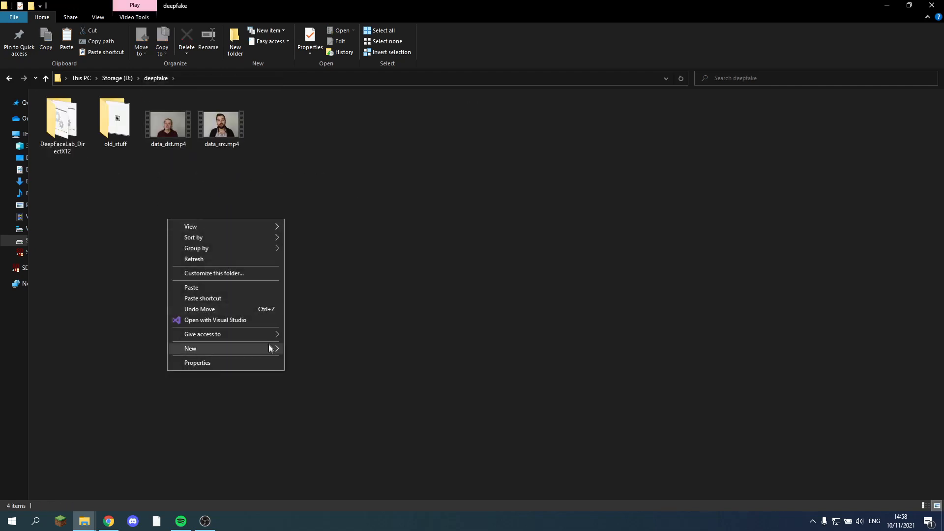
Create a pretrained_models folder containing a 64_64 folder.
click(190, 348)
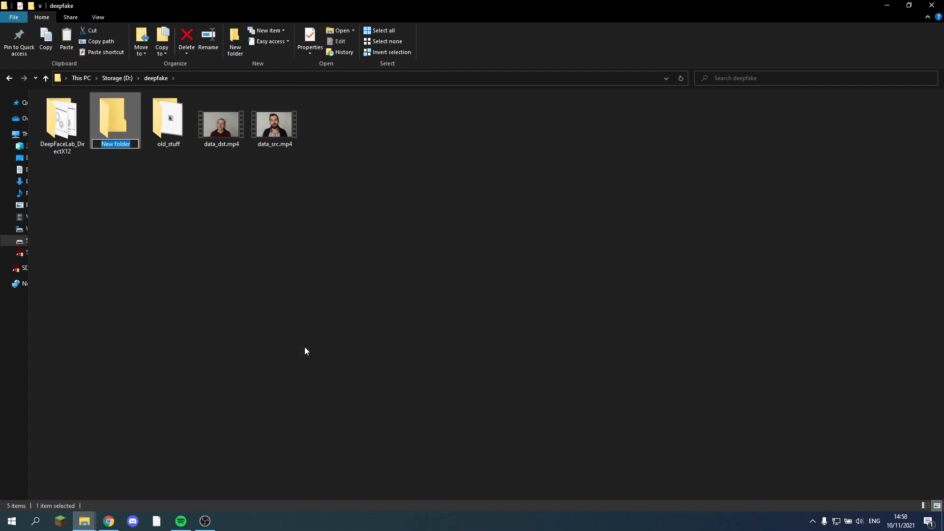
text(pretrained_m)
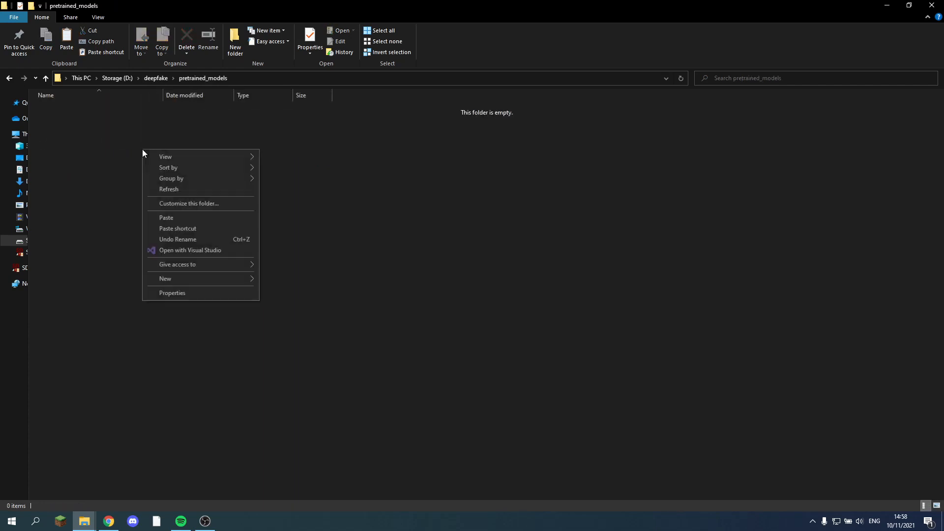
click(166, 278)
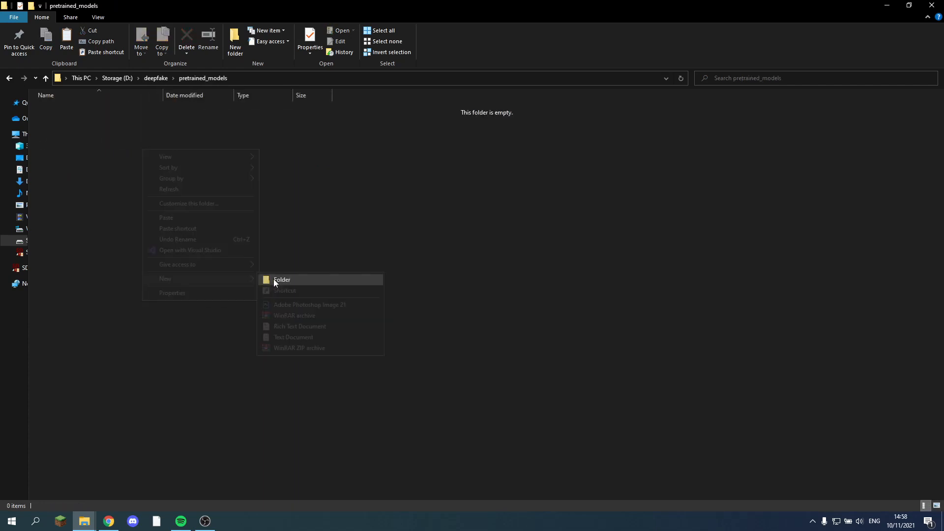
click(281, 279)
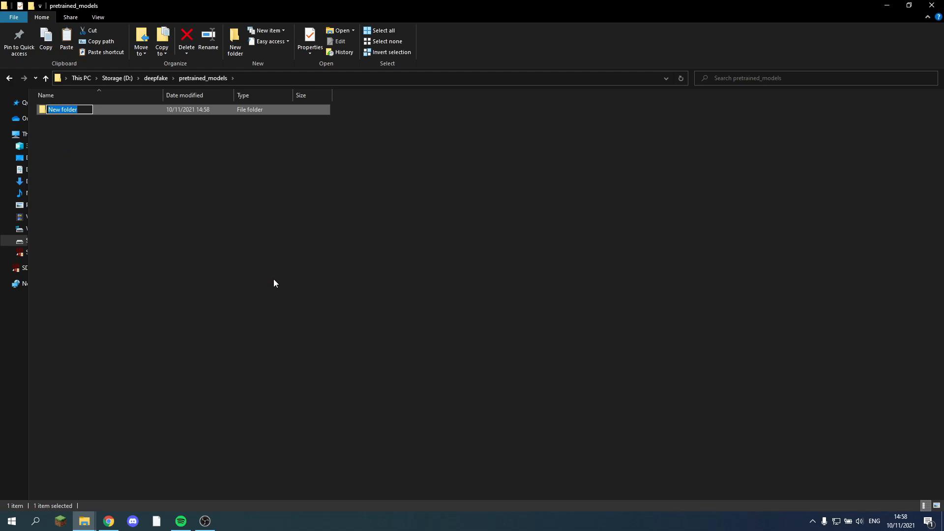
text(64_64)
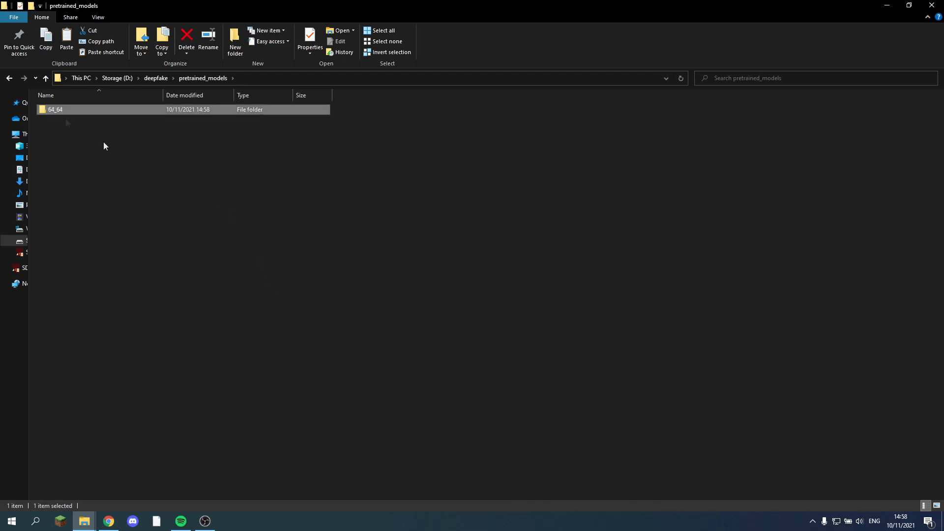
mouse_move(80, 114)
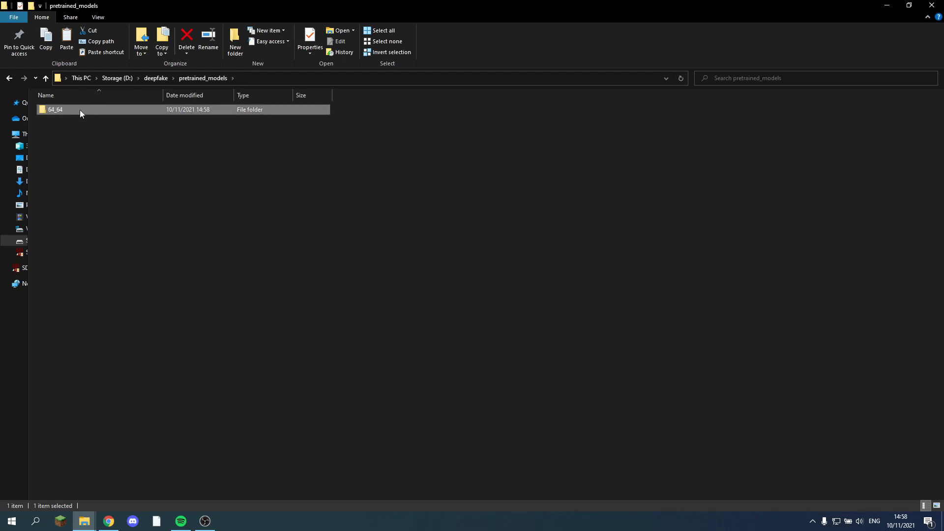
Check the 64_64 folder, then navigate back into DeepFaceLab_DirectX12.
double_click(56, 109)
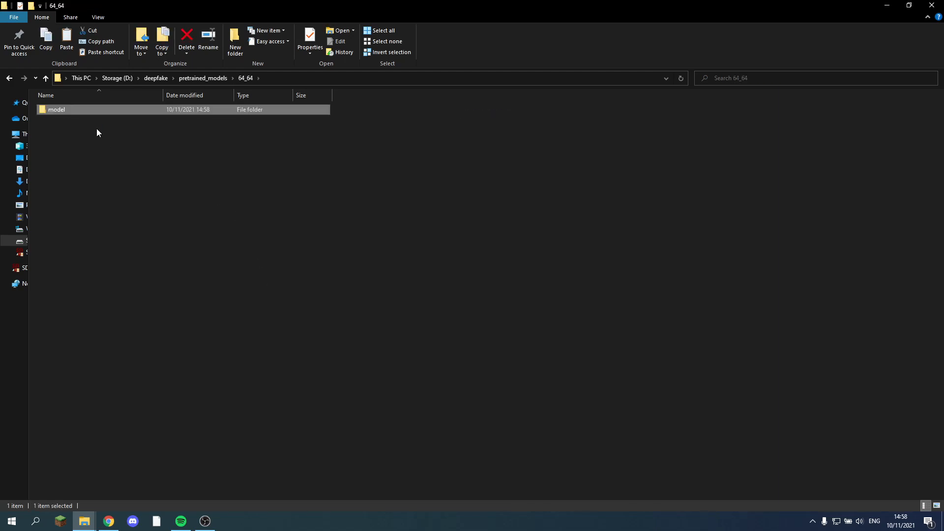
click(45, 78)
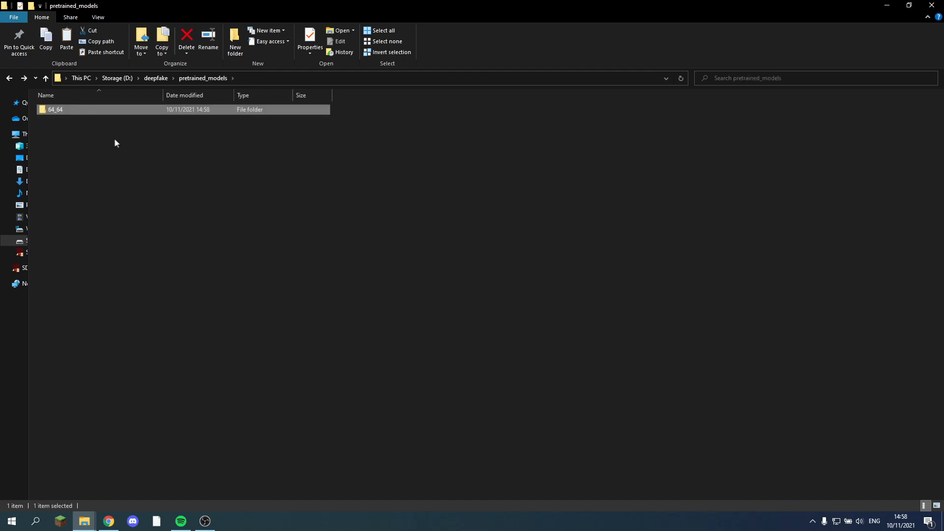
click(44, 77)
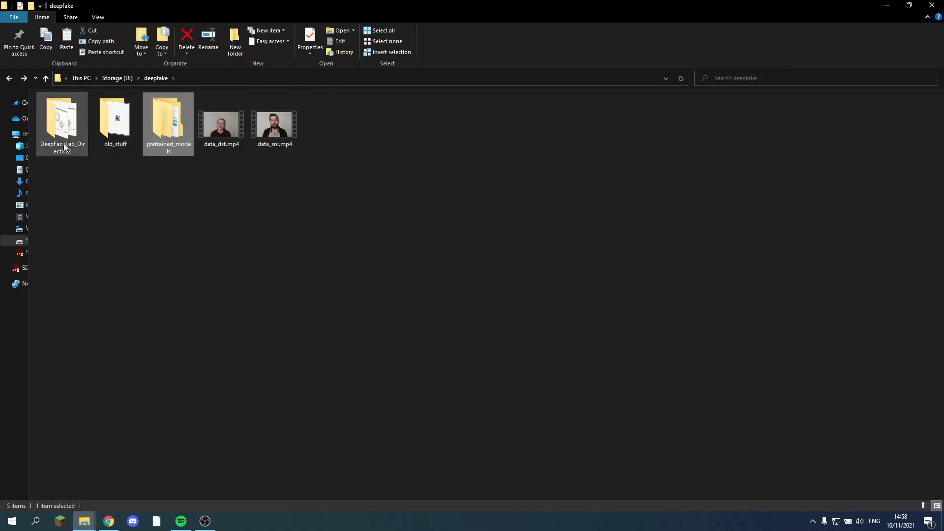
double_click(62, 118)
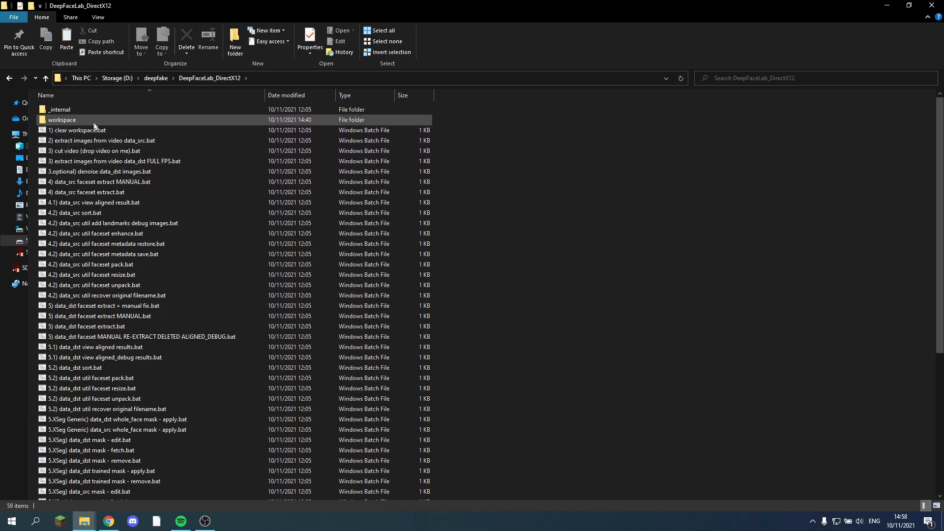
Recheck the workspace model folder, then select '6) train SAEHD.bat' in DeepFaceLab_DirectX12.
double_click(61, 120)
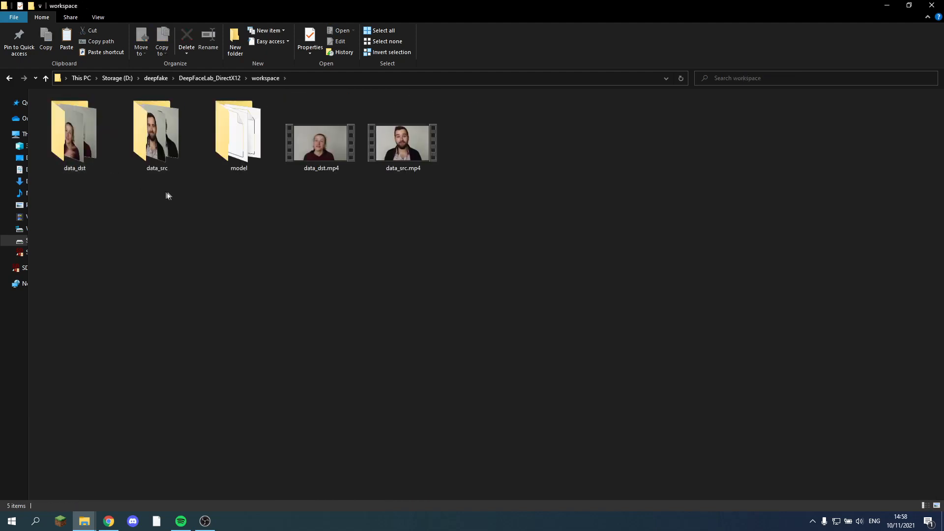
click(239, 128)
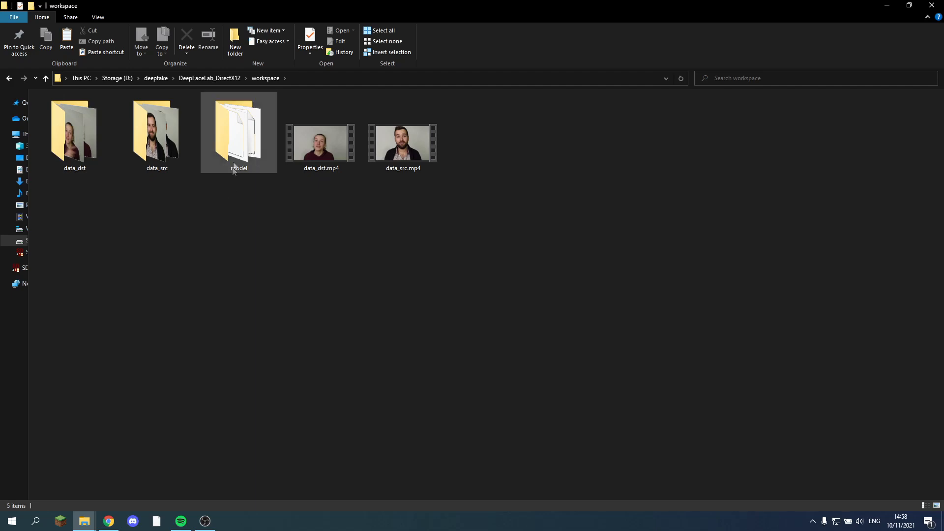
click(238, 129)
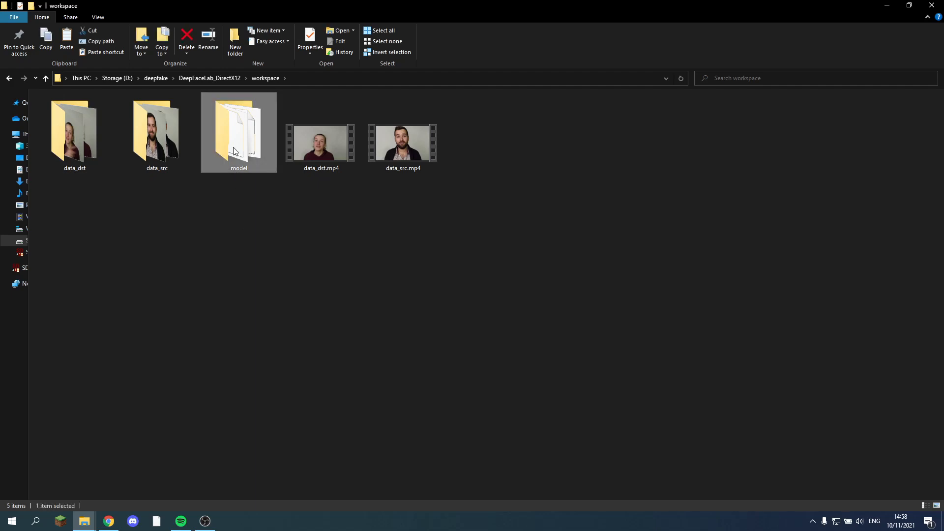
click(321, 143)
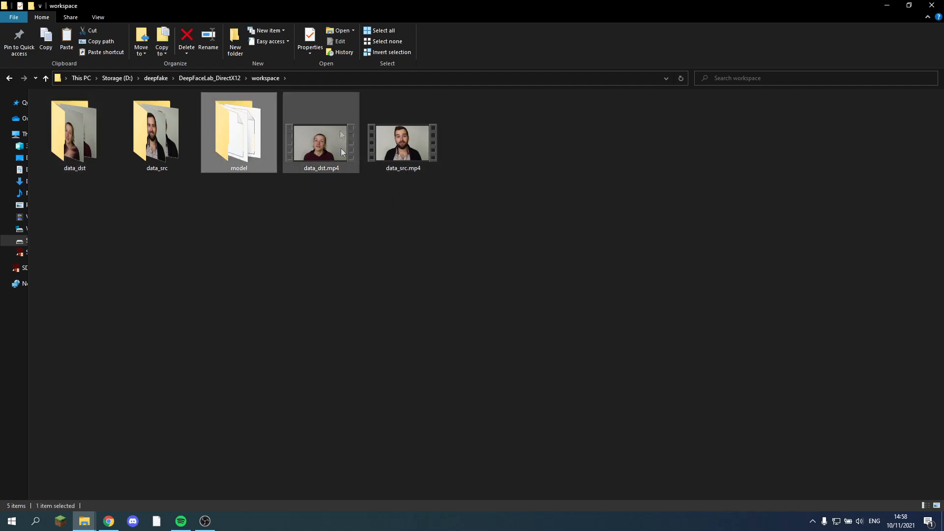
click(45, 78)
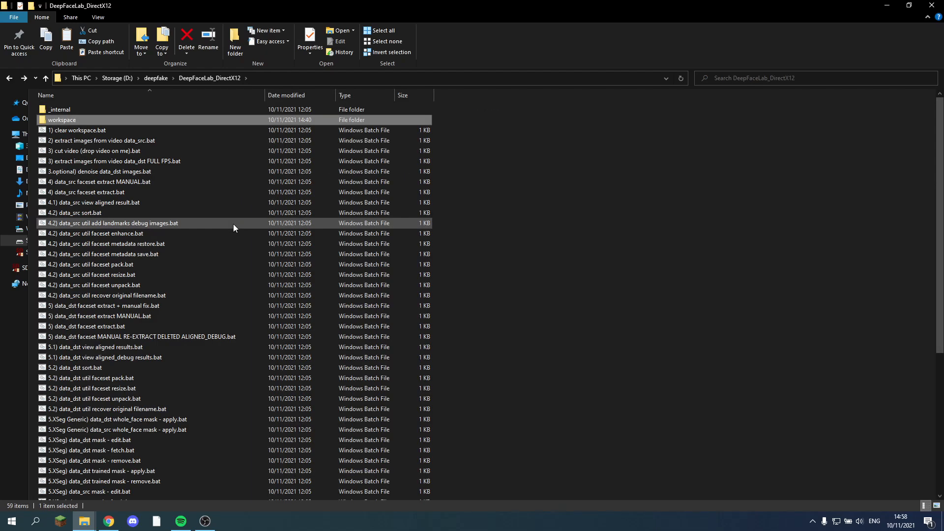
scroll(down, 3)
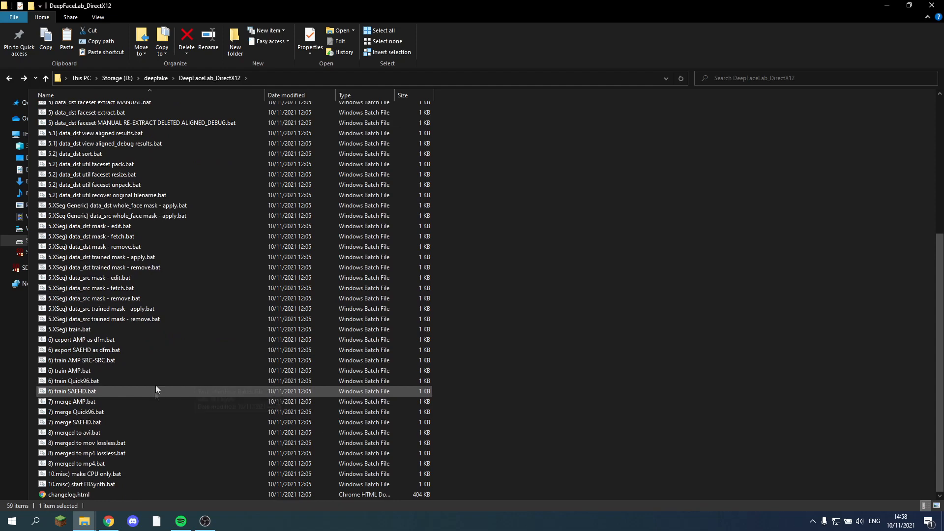
click(78, 392)
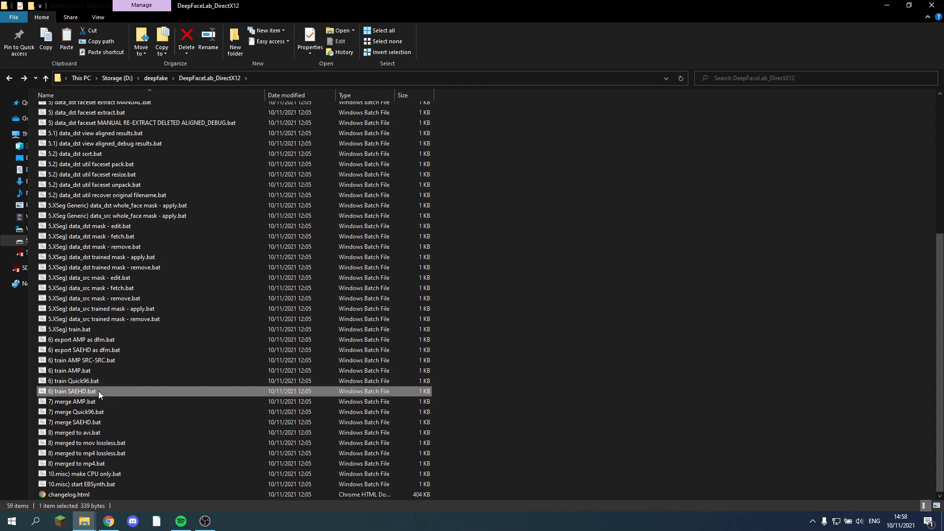
Launch SAEHD training with saved model 0 on GPU 0, answering n to options.
double_click(72, 392)
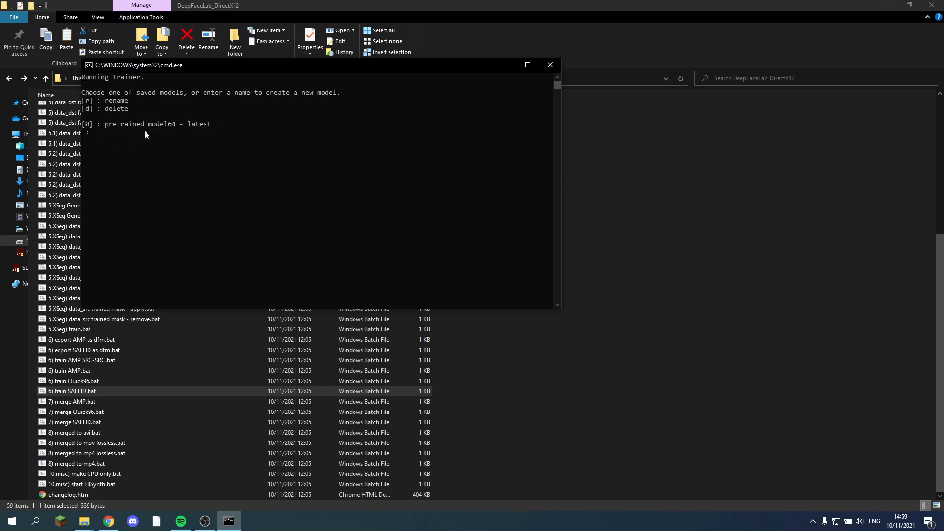
mouse_move(187, 139)
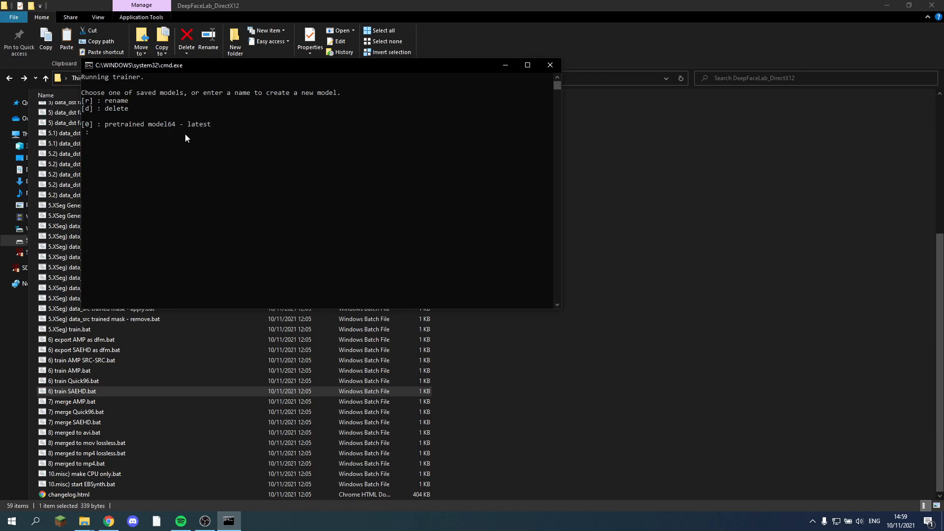
text(0)
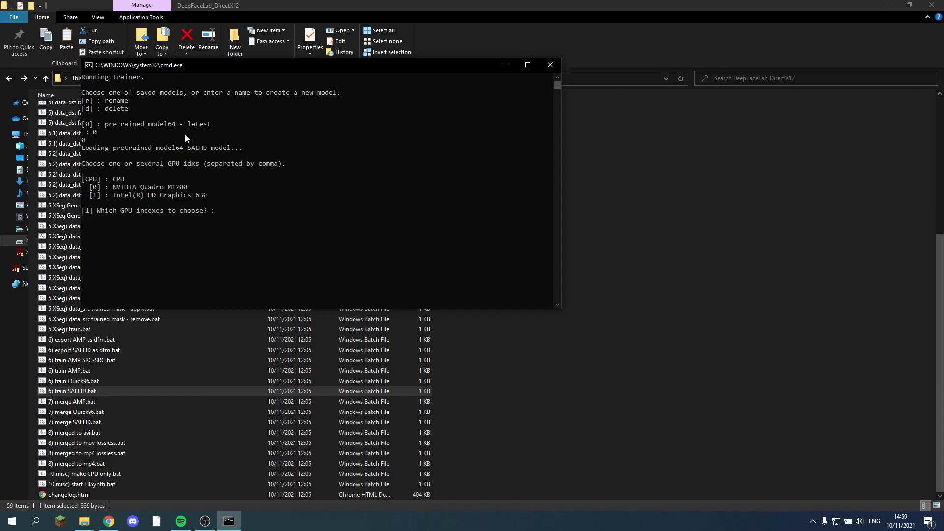
text(0)
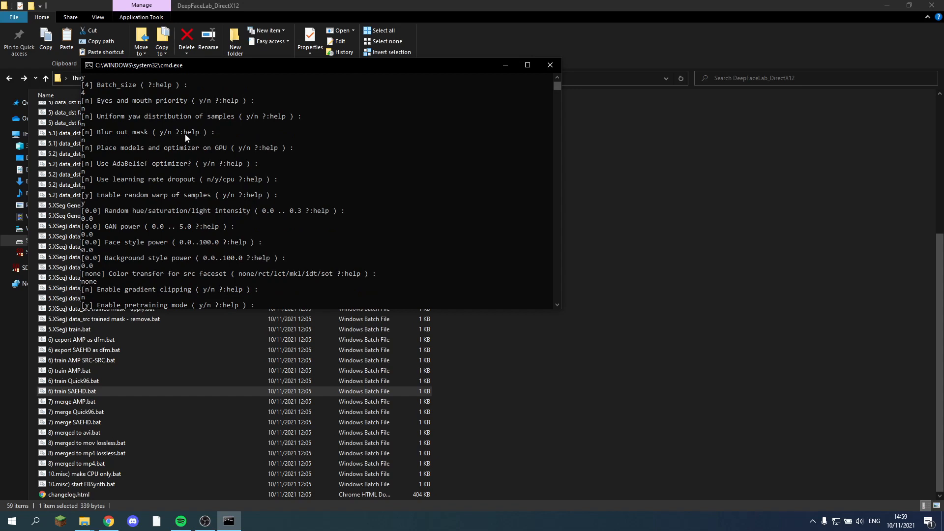
text(n)
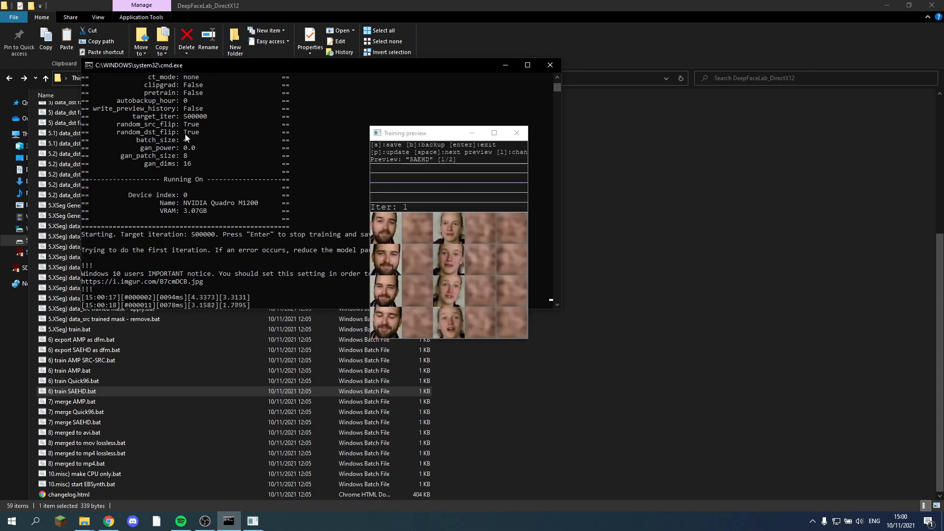
mouse_move(330, 161)
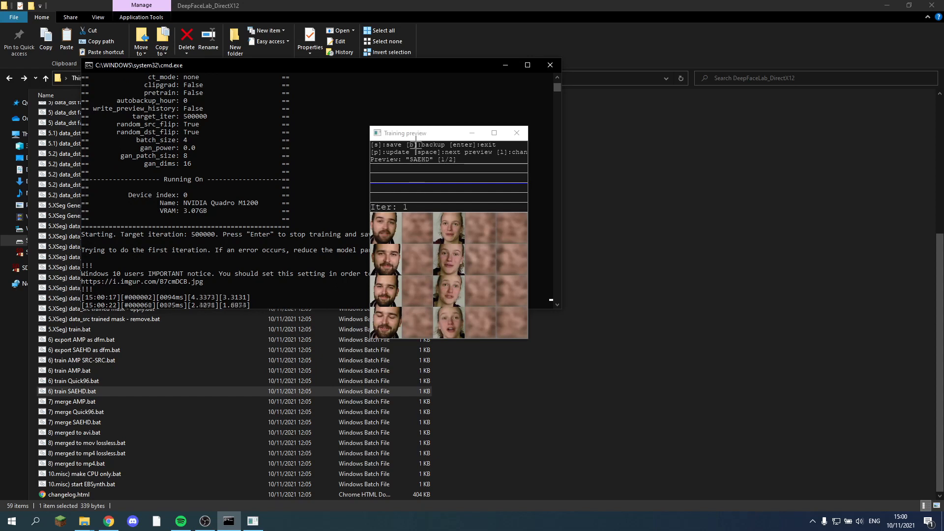
Focus the SAEHD training preview window to review the first preview faces.
click(422, 133)
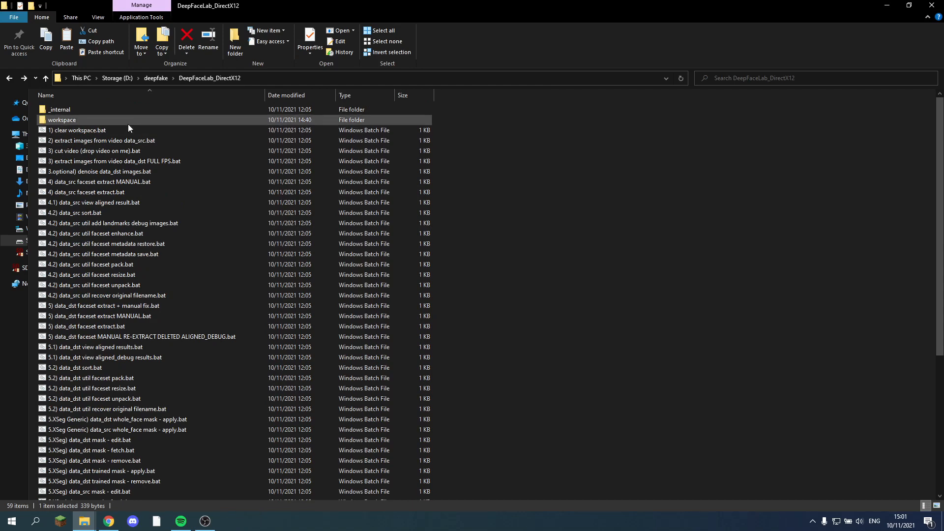
double_click(61, 120)
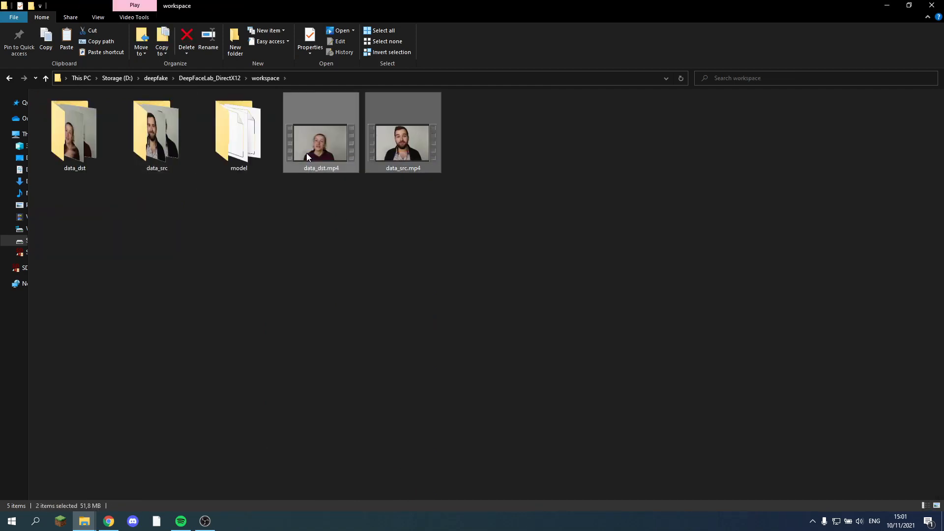
click(45, 78)
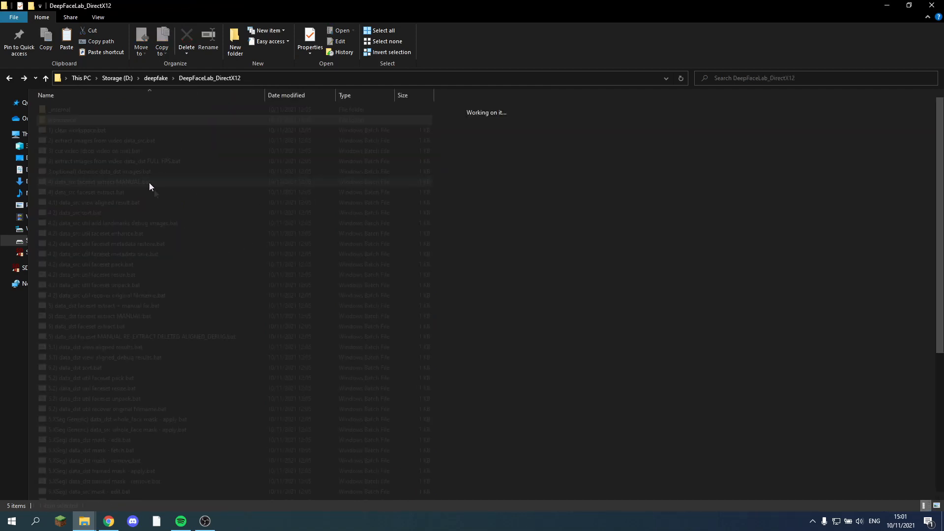
double_click(71, 119)
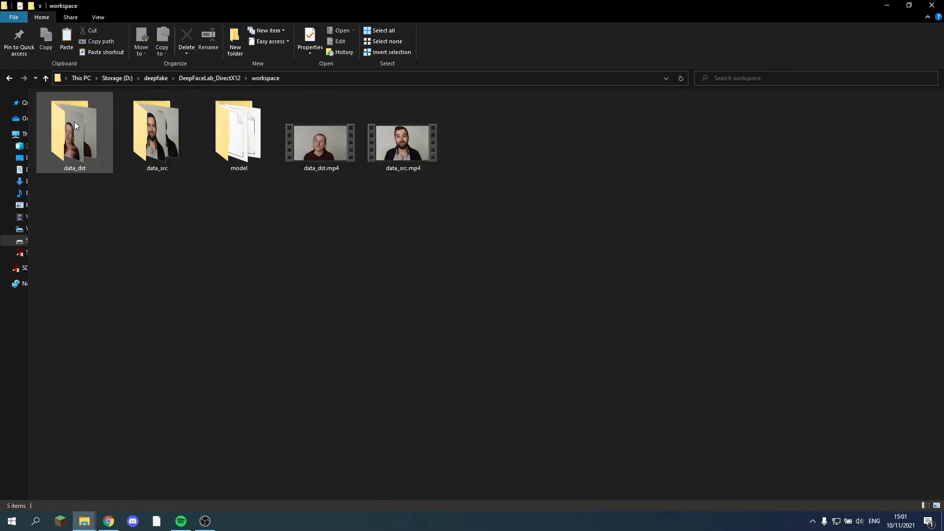
click(241, 187)
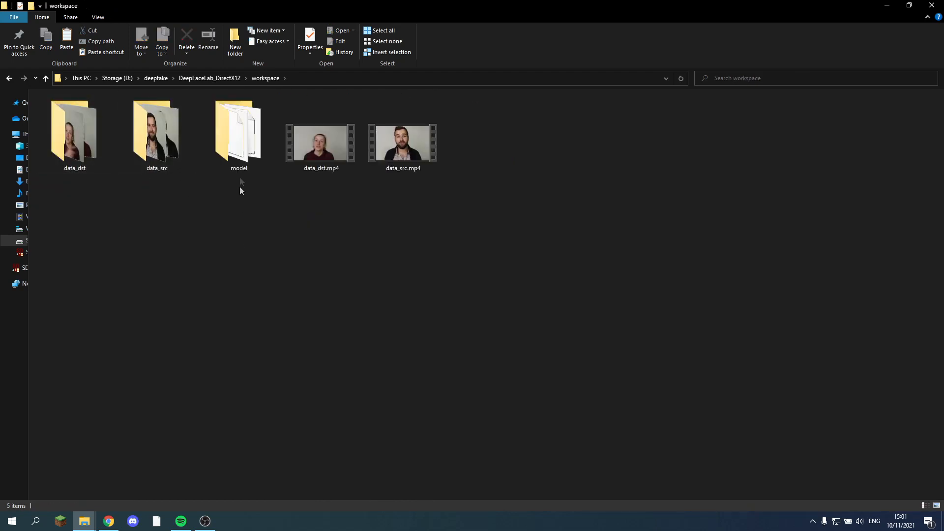
click(239, 132)
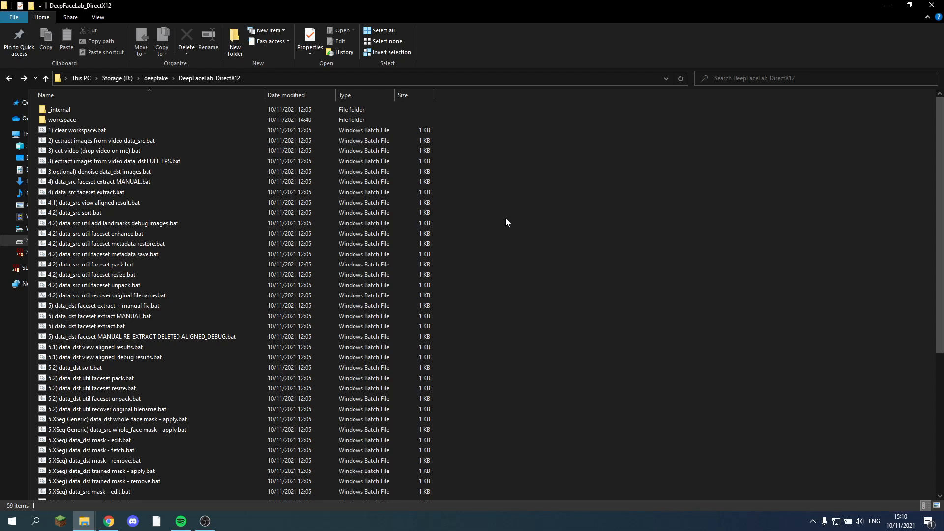
mouse_move(447, 191)
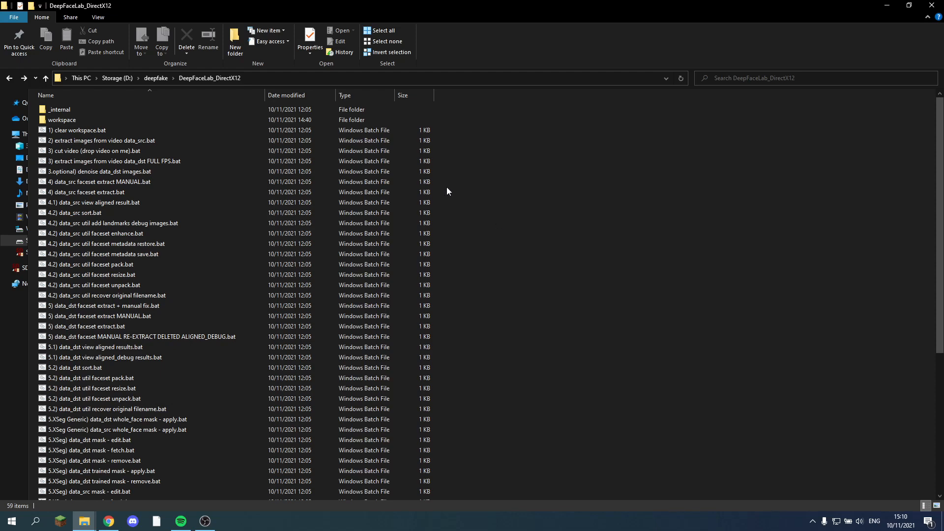
Run '1) clear workspace.bat', then view the eight photos in blond_men.
click(79, 130)
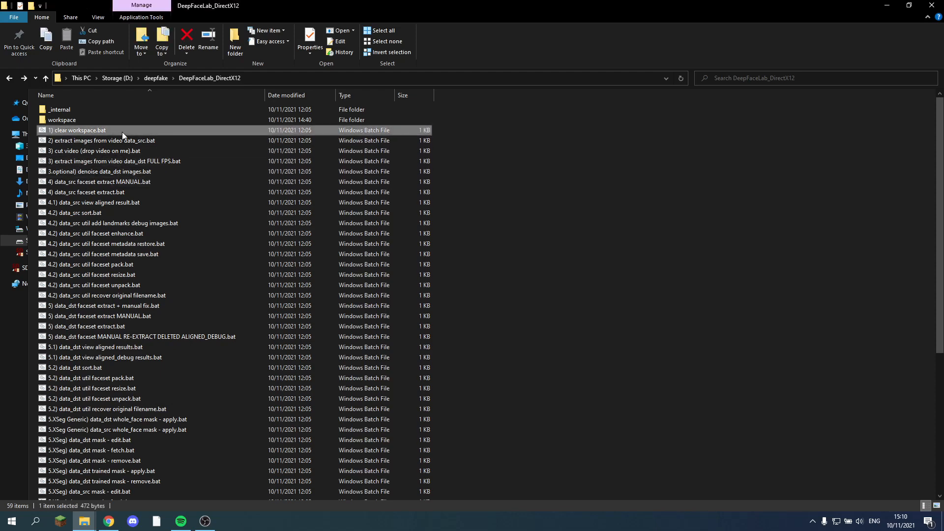
double_click(77, 130)
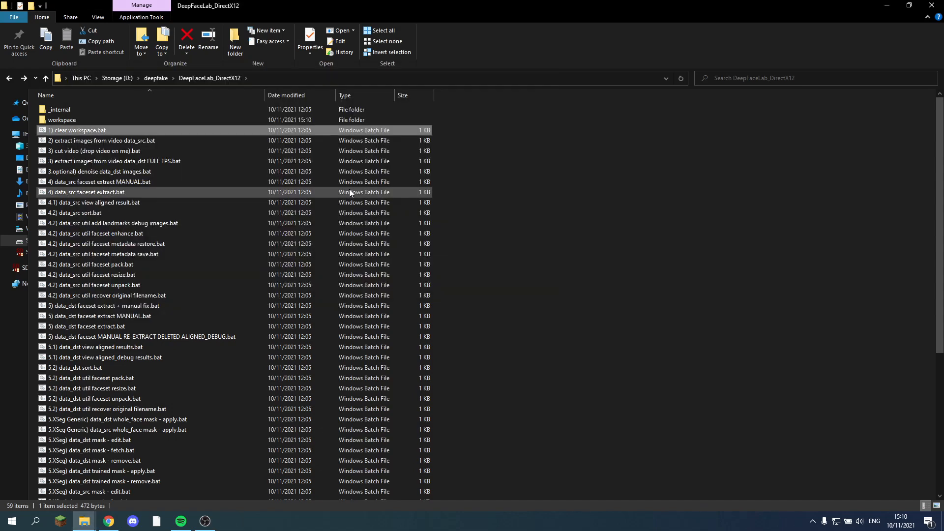
click(45, 78)
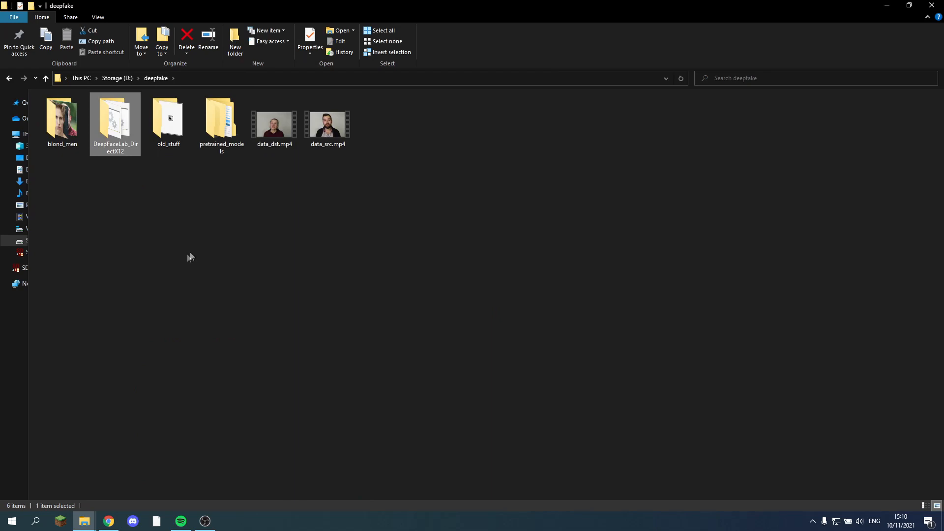
double_click(61, 116)
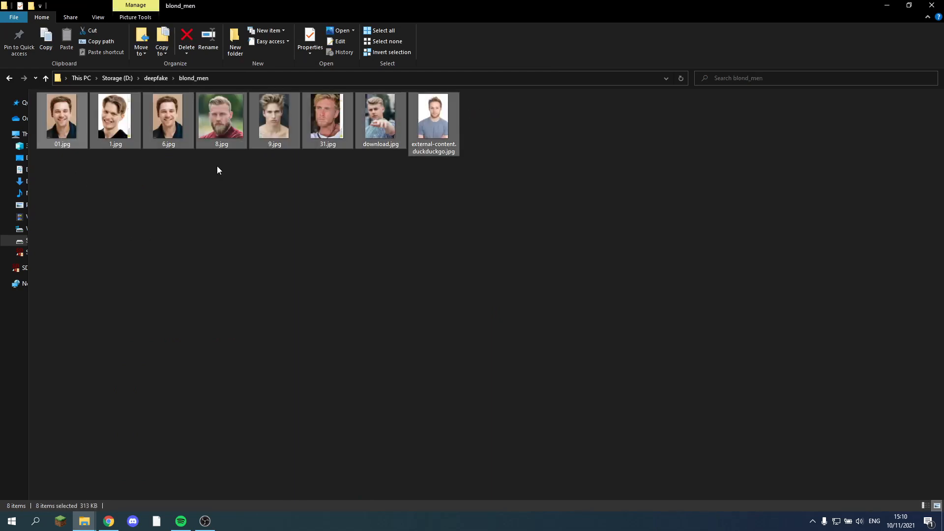
click(45, 78)
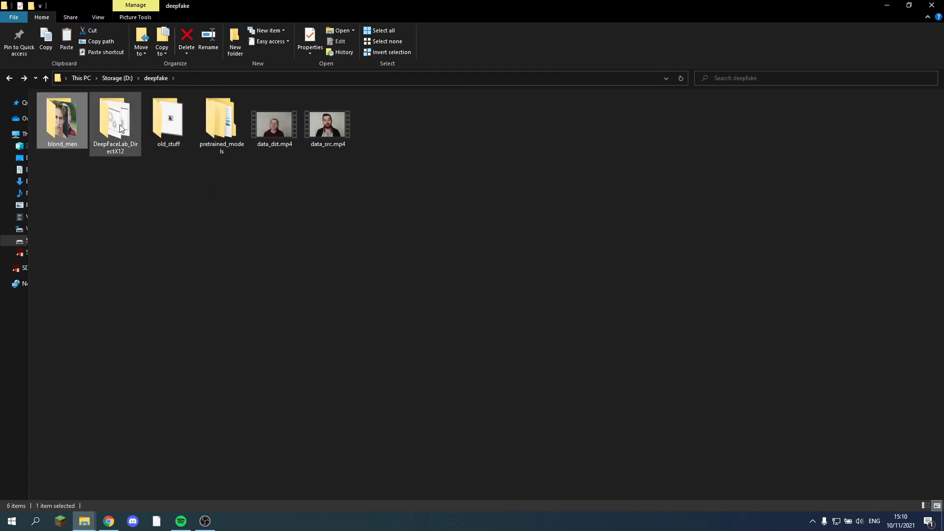
Paste the blond_men photos into DeepFaceLab_DirectX12\workspace\data_dst, then return to DeepFaceLab_DirectX12.
double_click(115, 117)
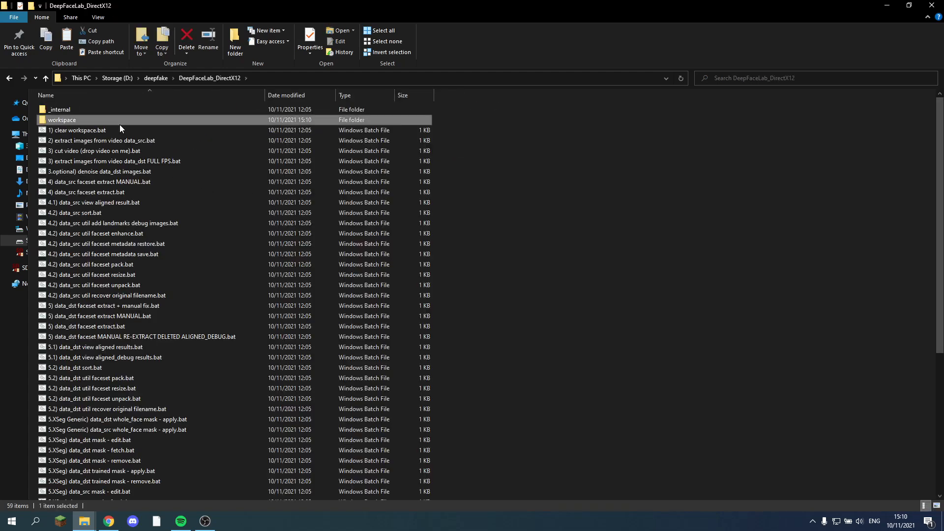
double_click(61, 120)
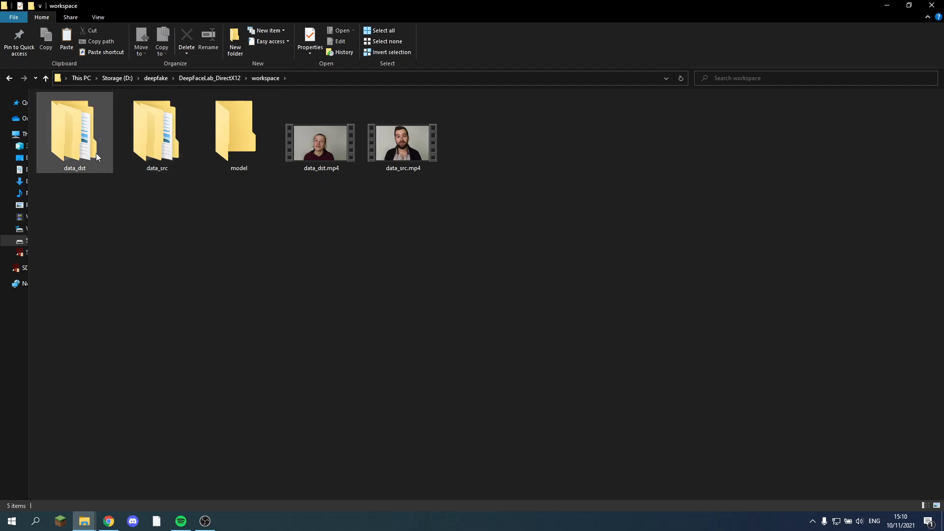
double_click(75, 127)
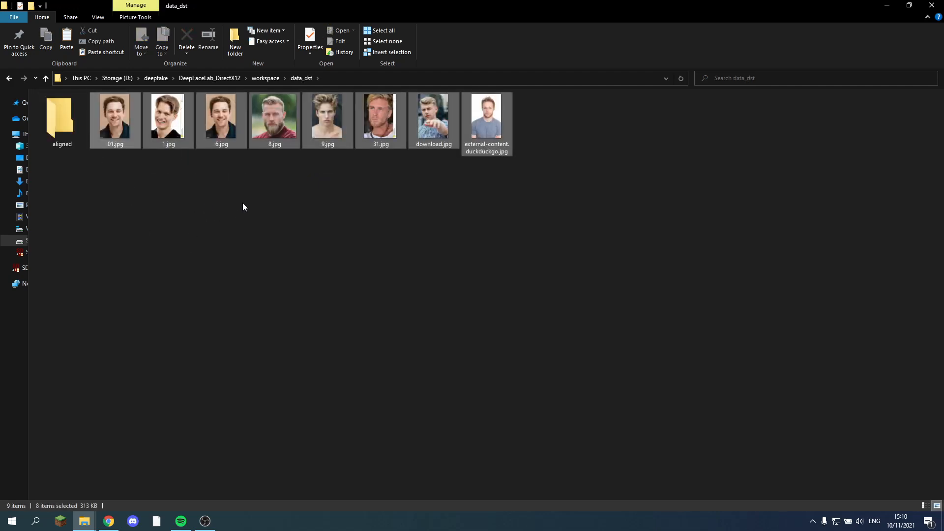
click(314, 231)
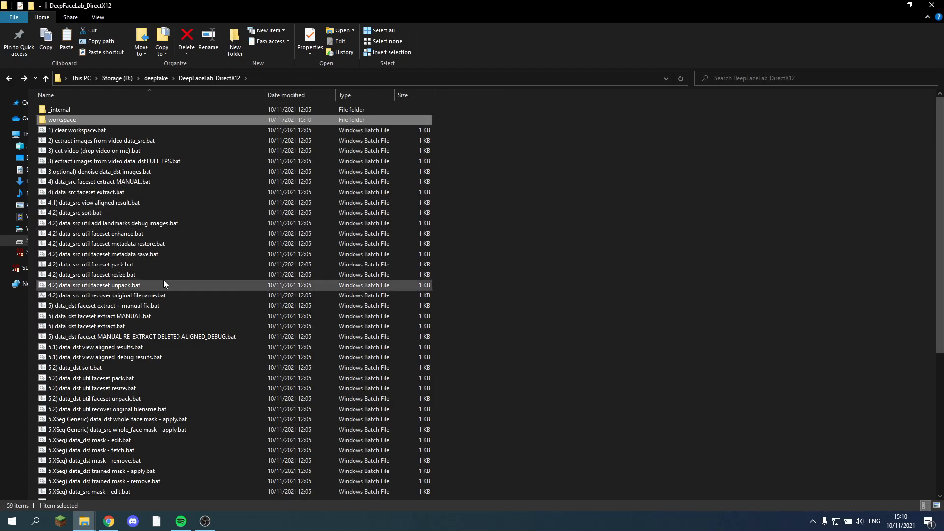
mouse_move(169, 279)
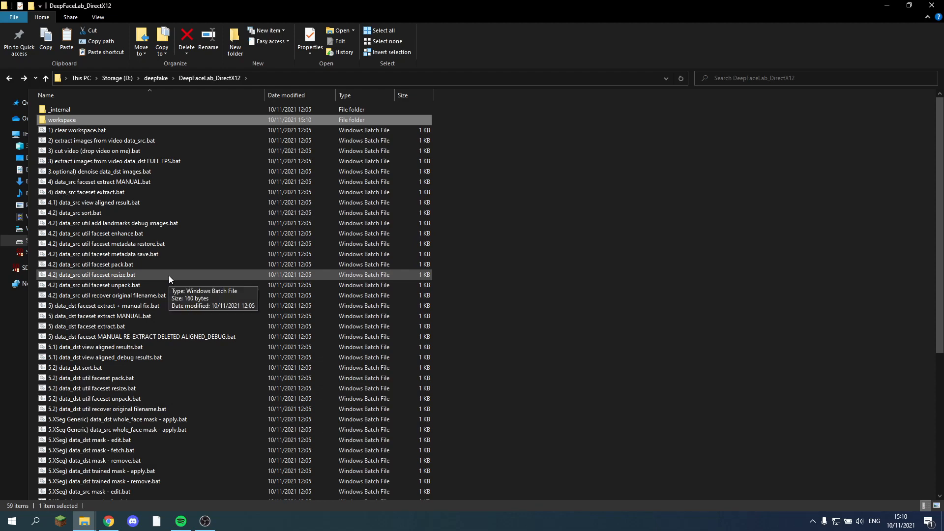
Run the data_dst faceset extract script, then select '5.2) data_dst util faceset pack.bat'.
scroll(down, 3)
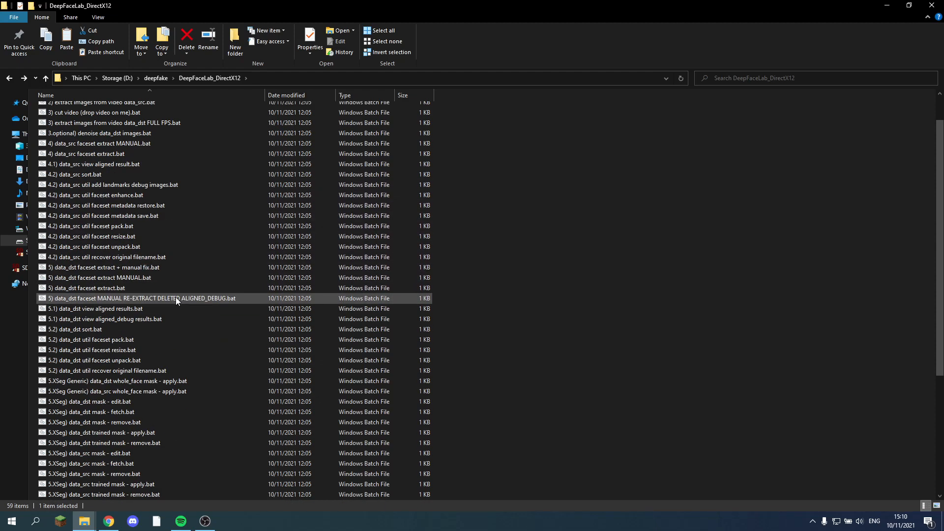
click(90, 287)
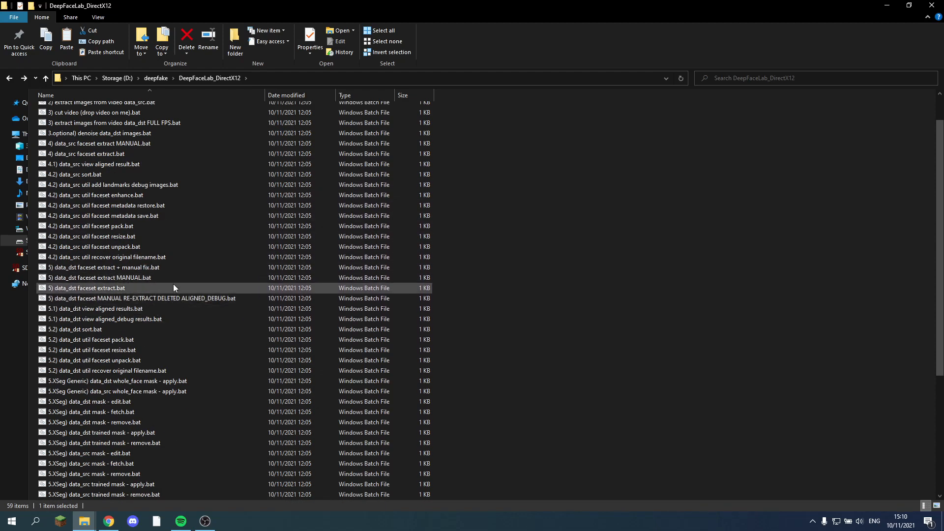
double_click(86, 288)
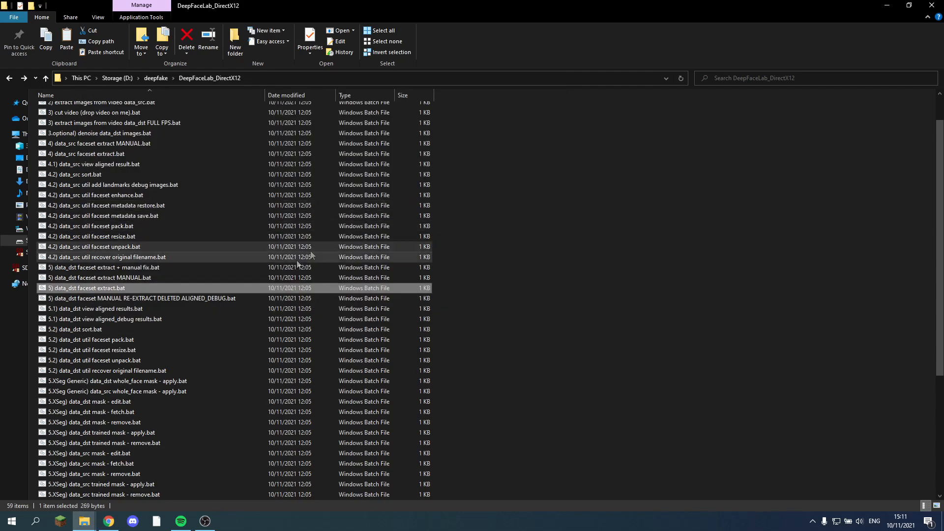
mouse_move(189, 309)
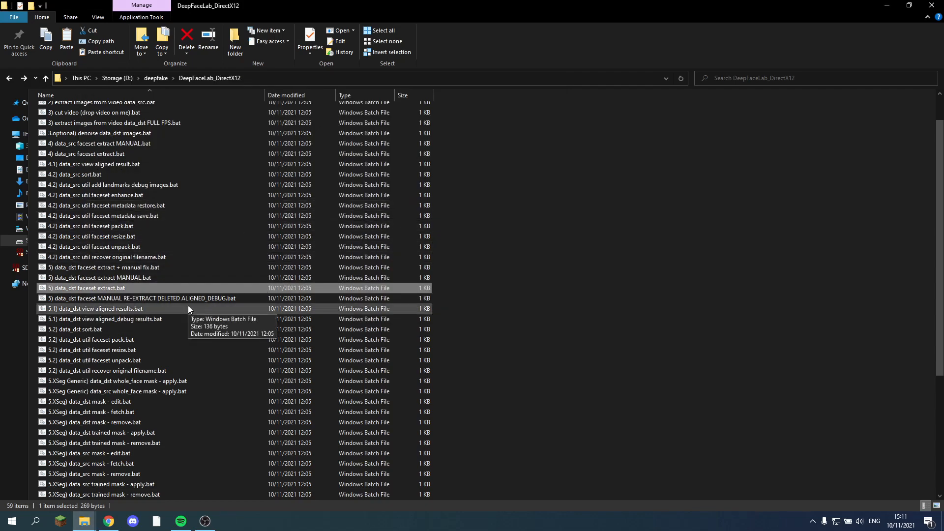
mouse_move(150, 341)
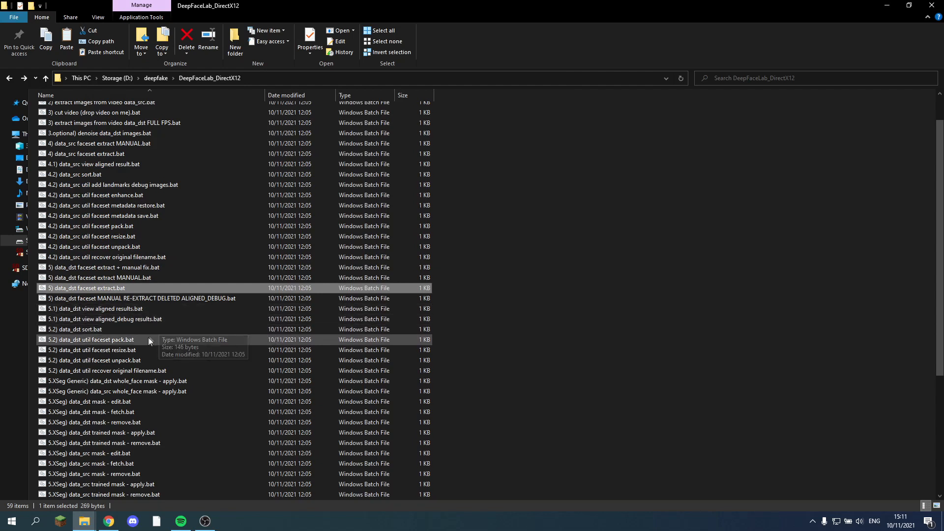
click(87, 340)
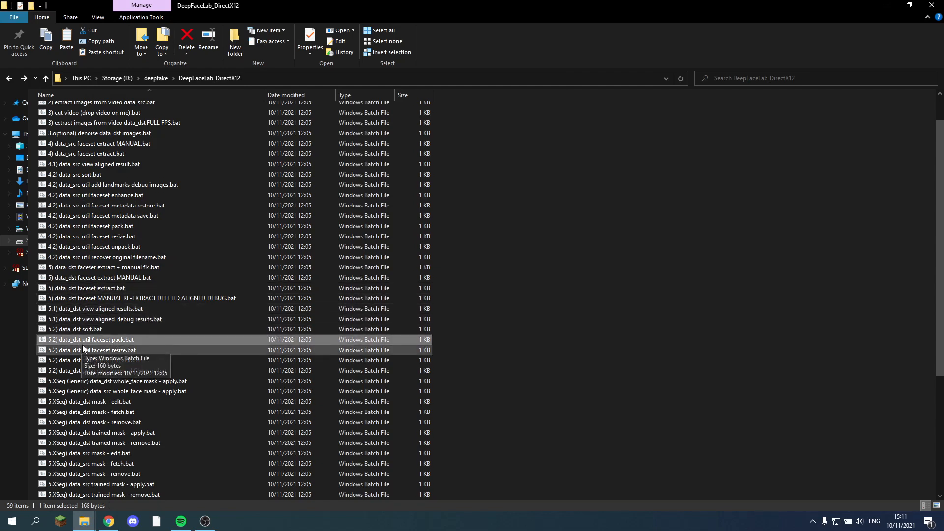
mouse_move(144, 343)
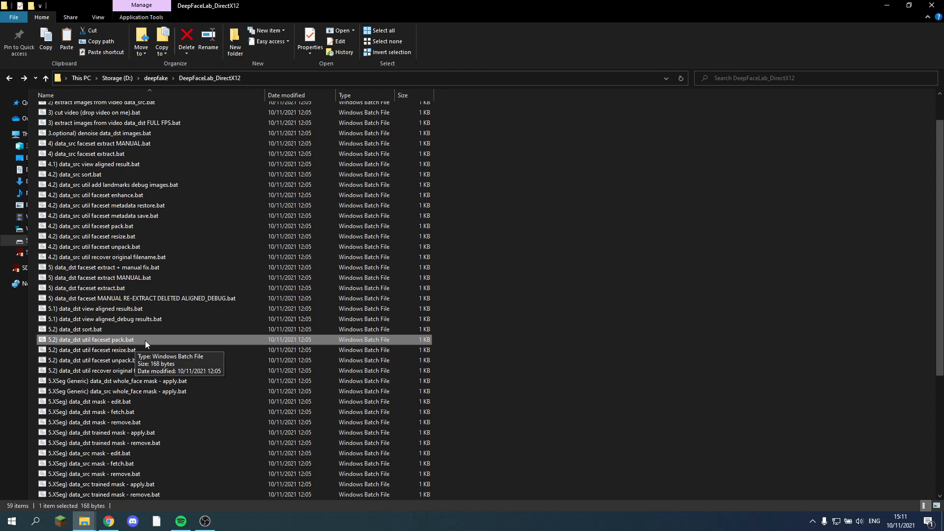
Pack data_dst aligned faces into faceset.pak, answering n to keep images, and verify it.
double_click(88, 340)
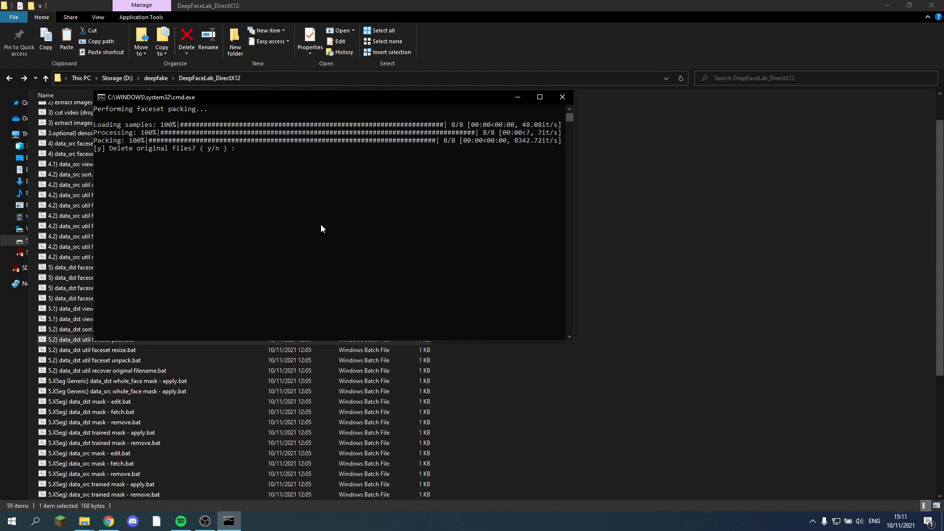
text(n)
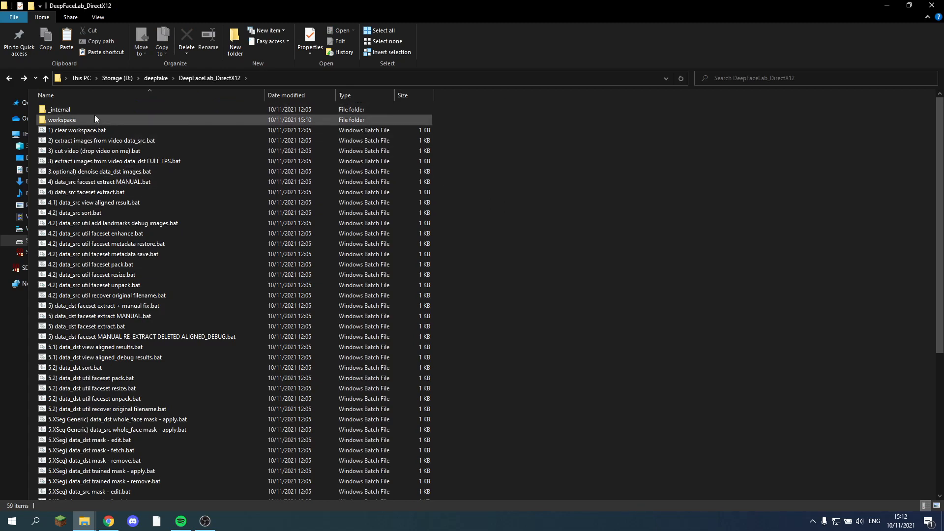
double_click(61, 120)
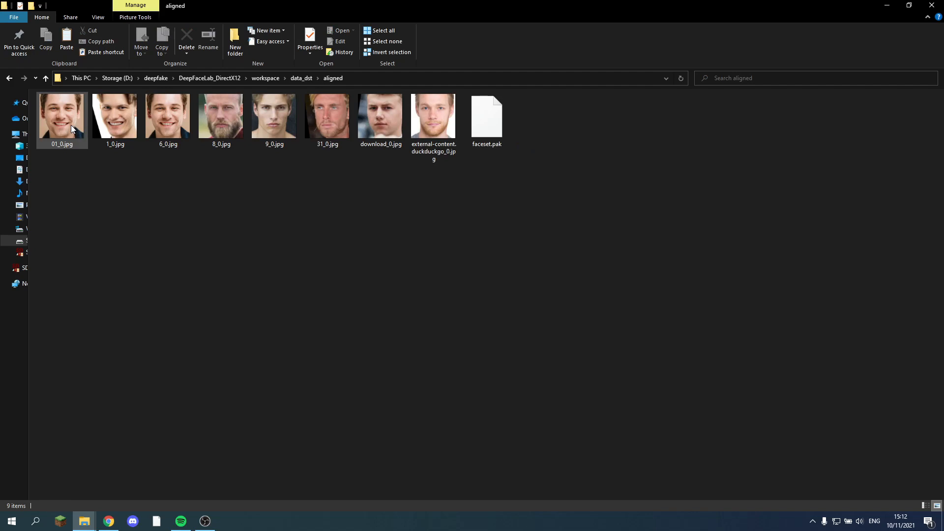
click(487, 115)
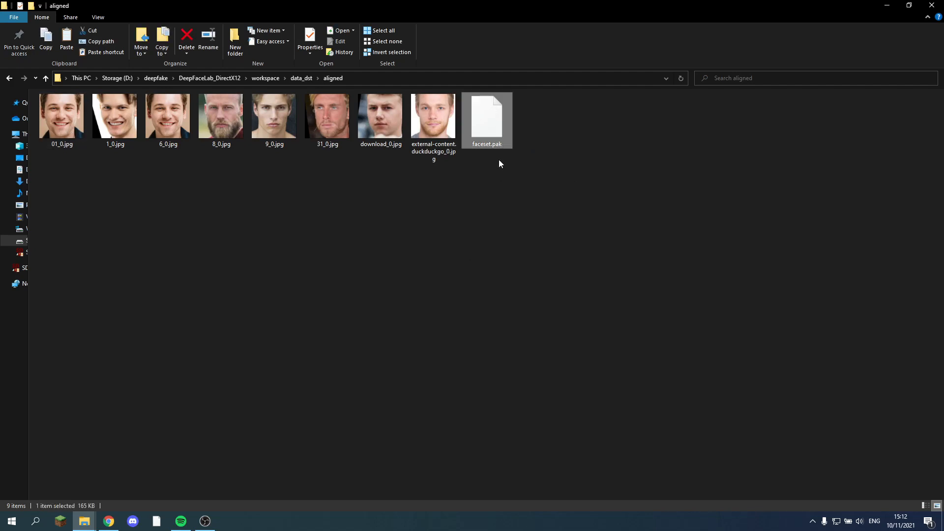
mouse_move(62, 115)
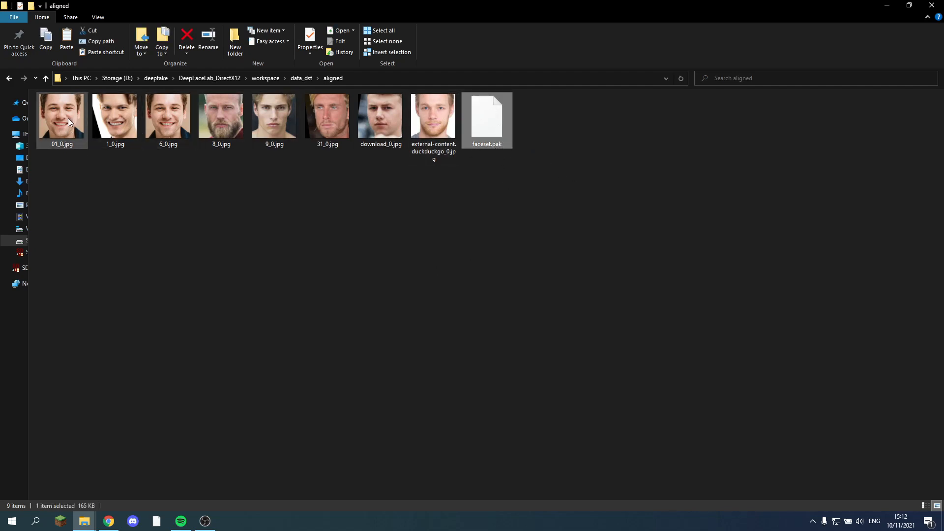
mouse_move(447, 211)
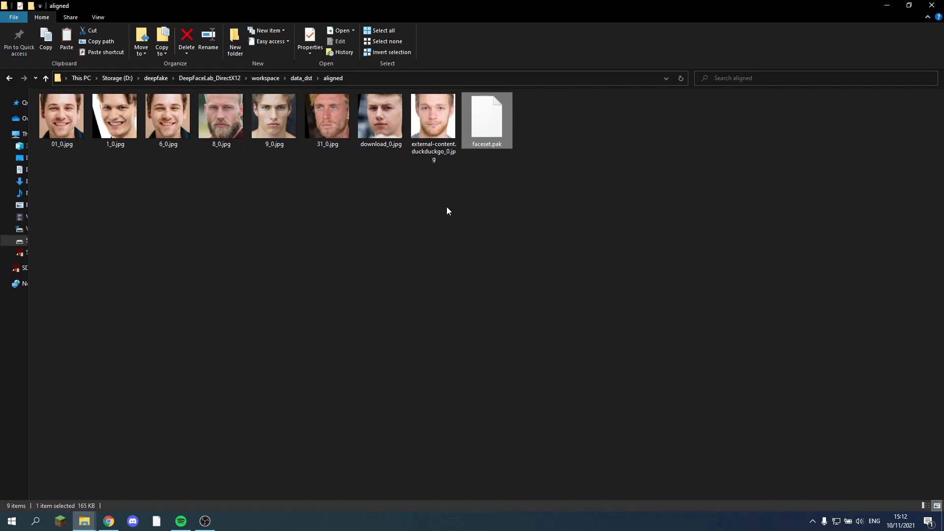
click(265, 77)
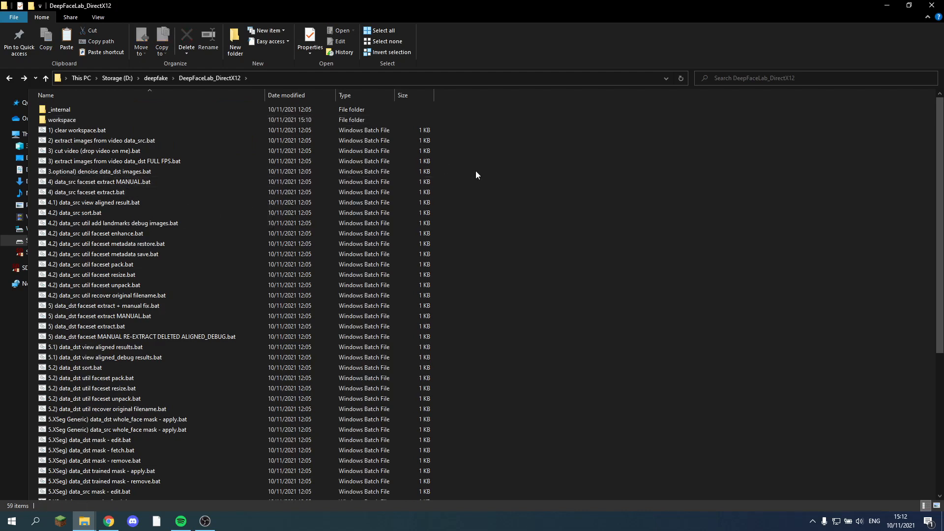
mouse_move(475, 180)
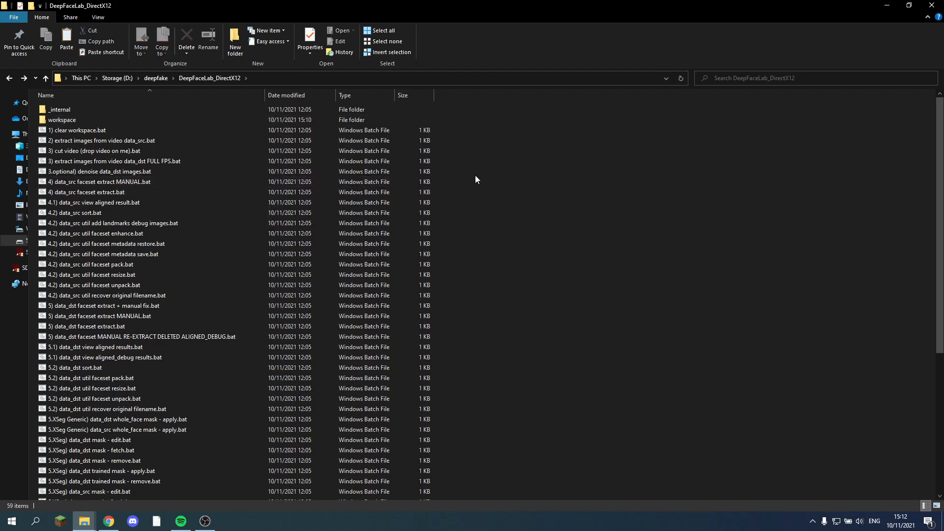
Navigate into the _internal\pretrain_faces folder.
click(59, 109)
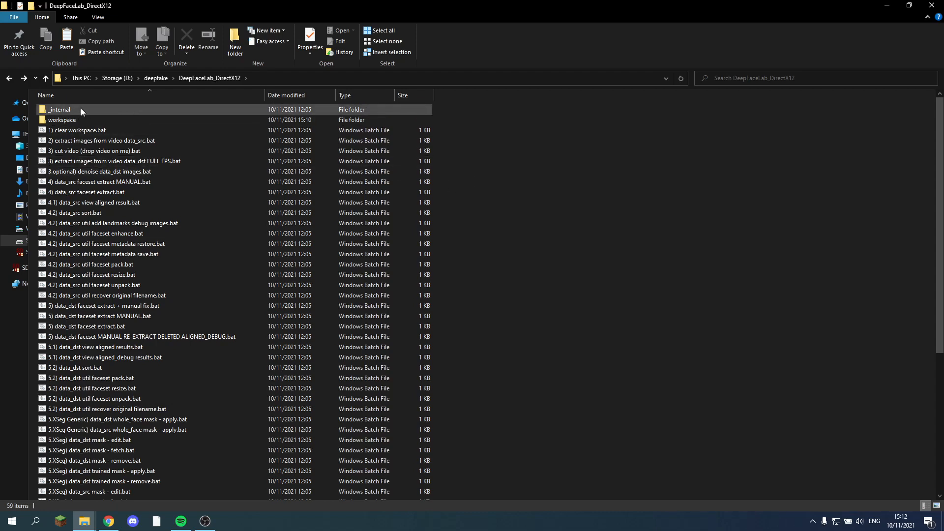
double_click(59, 109)
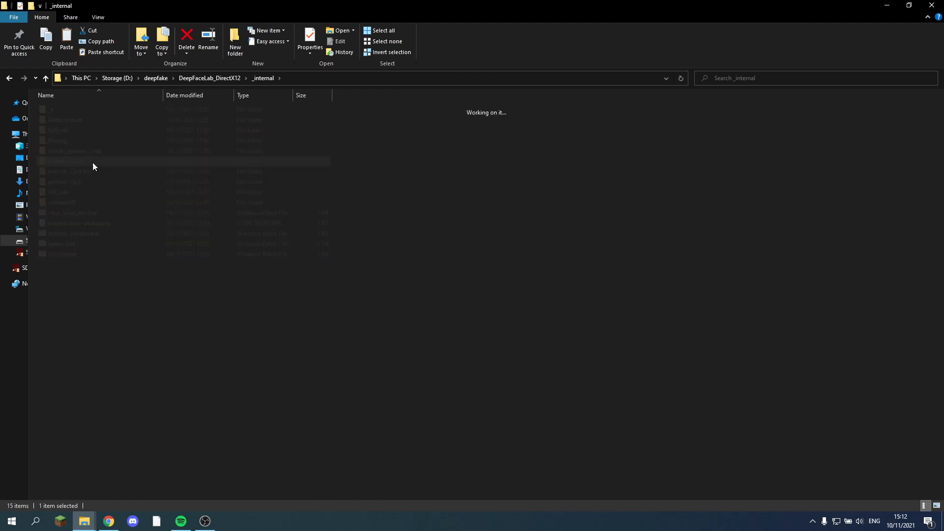
double_click(64, 161)
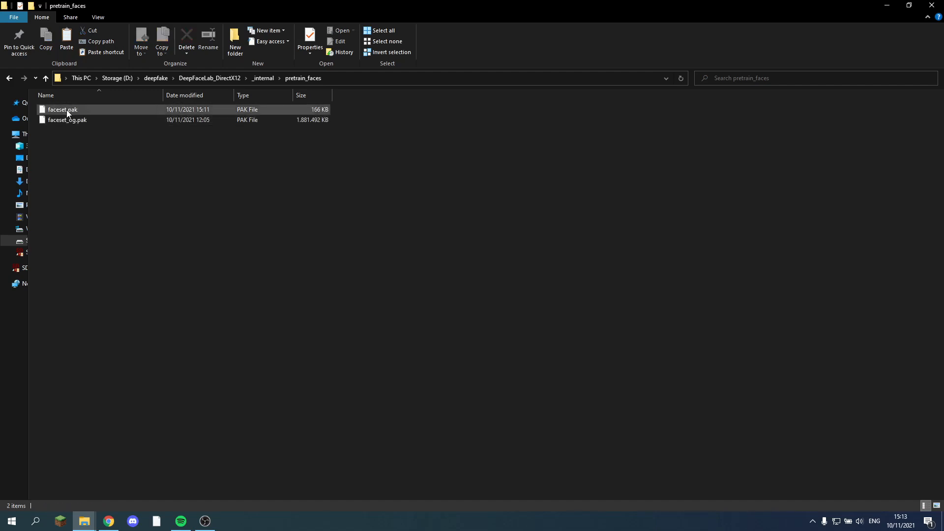
Compare the sizes of the new faceset.pak and faceset_og.pak.
click(62, 109)
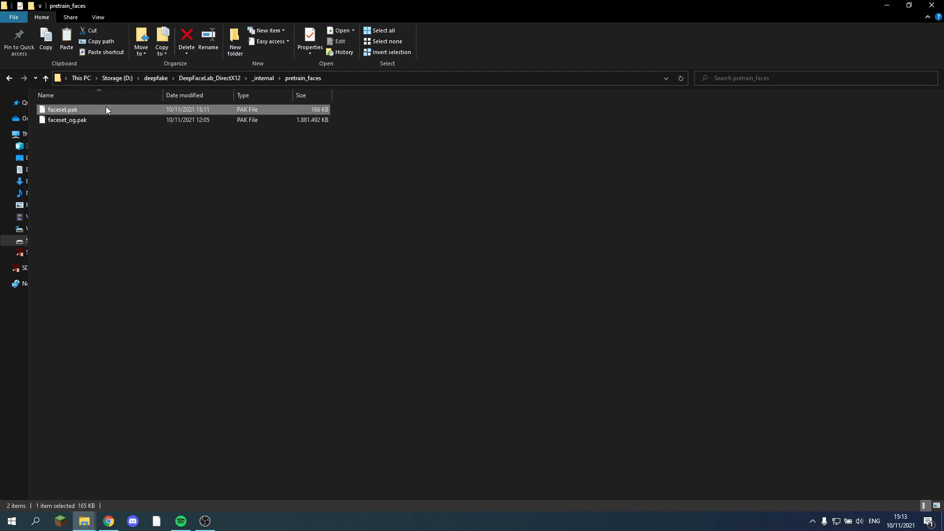
click(143, 178)
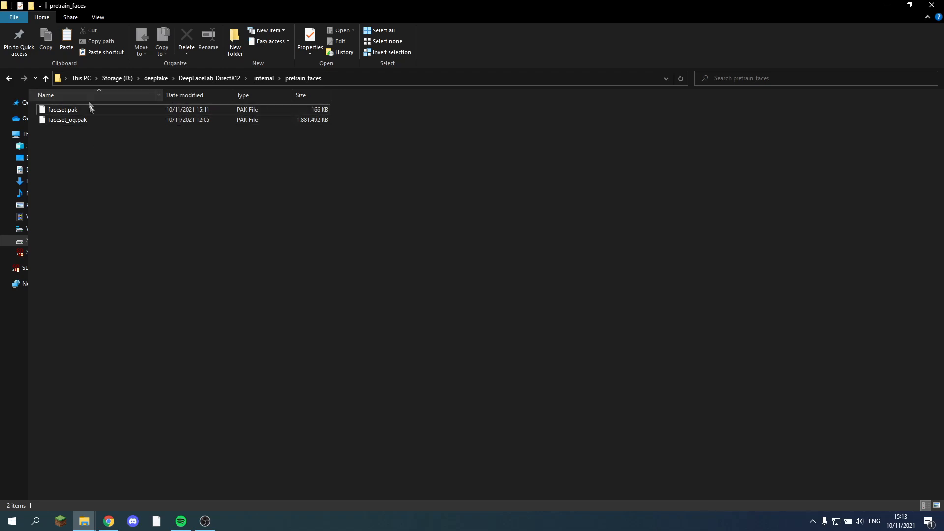
click(63, 109)
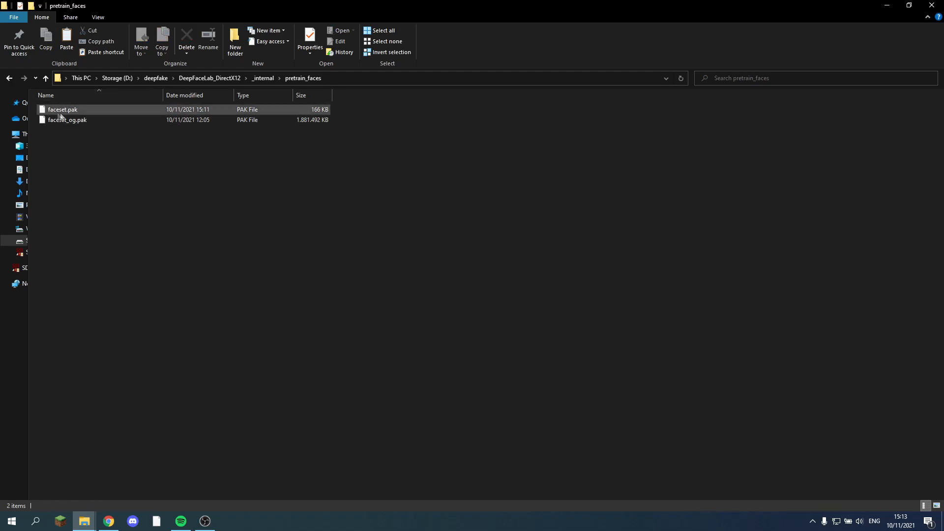
mouse_move(62, 113)
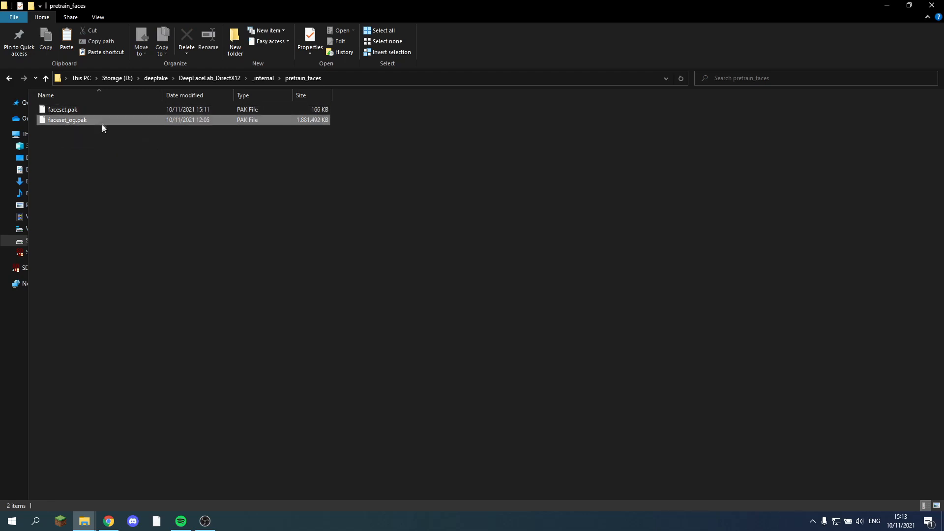
click(66, 120)
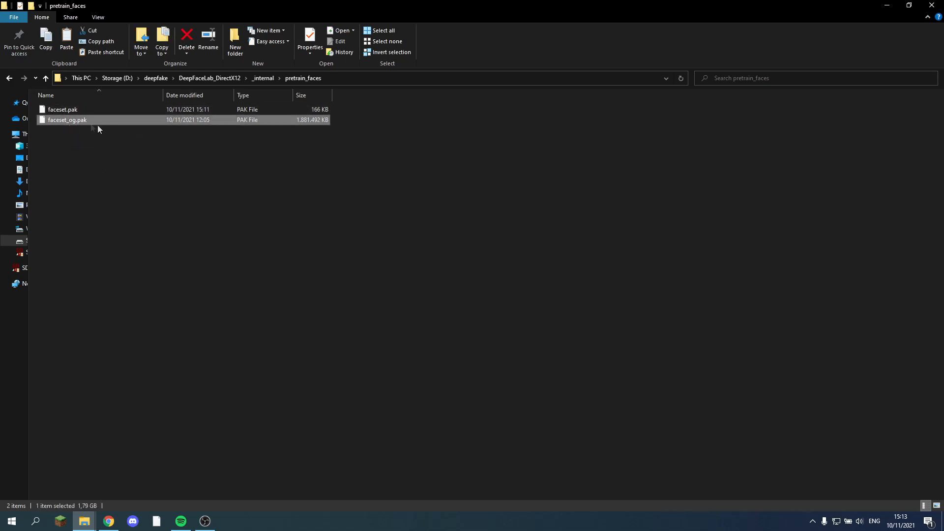
click(185, 170)
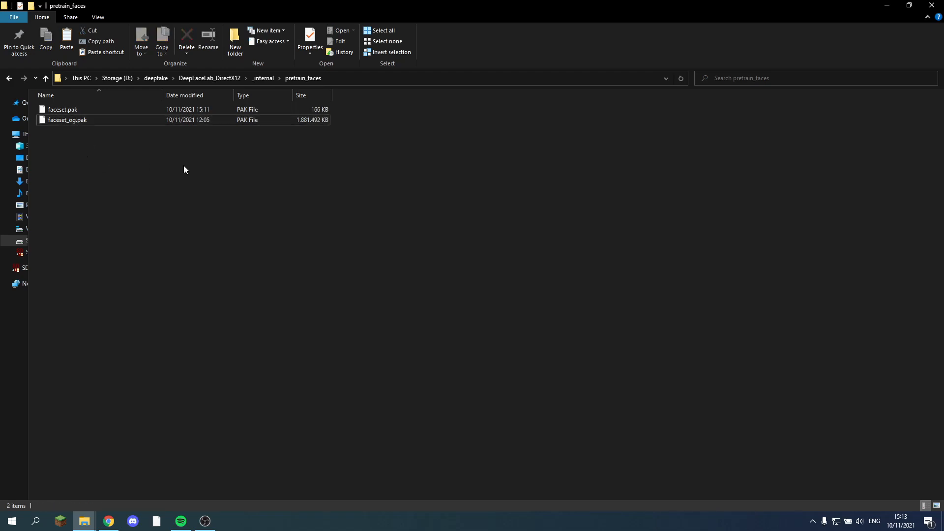
mouse_move(228, 156)
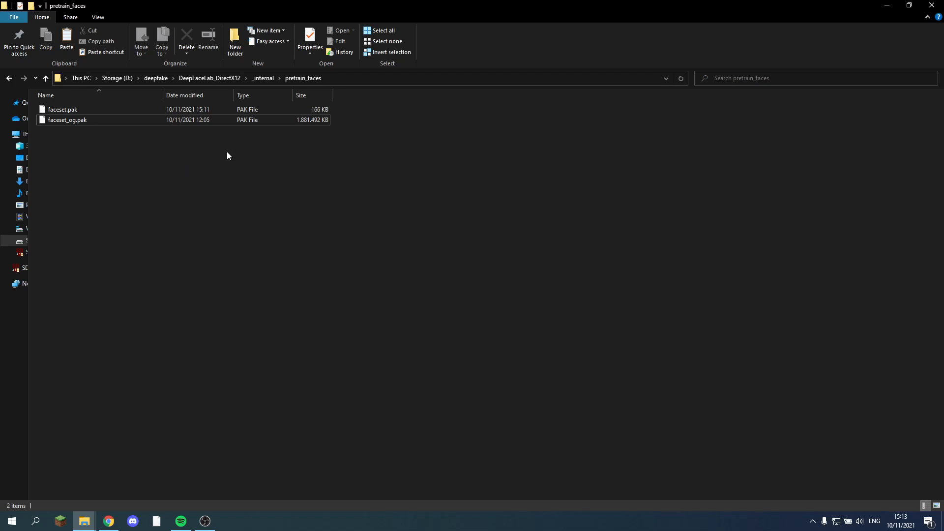
mouse_move(296, 223)
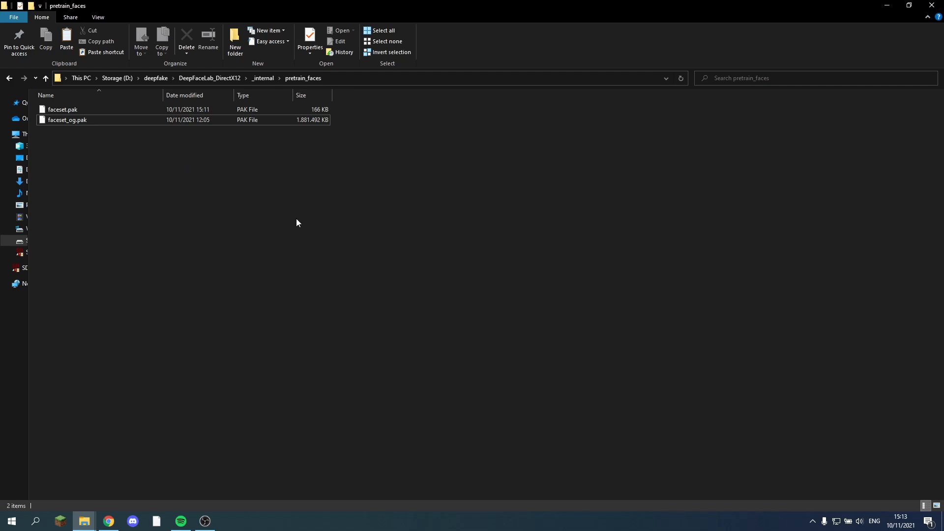
mouse_move(307, 218)
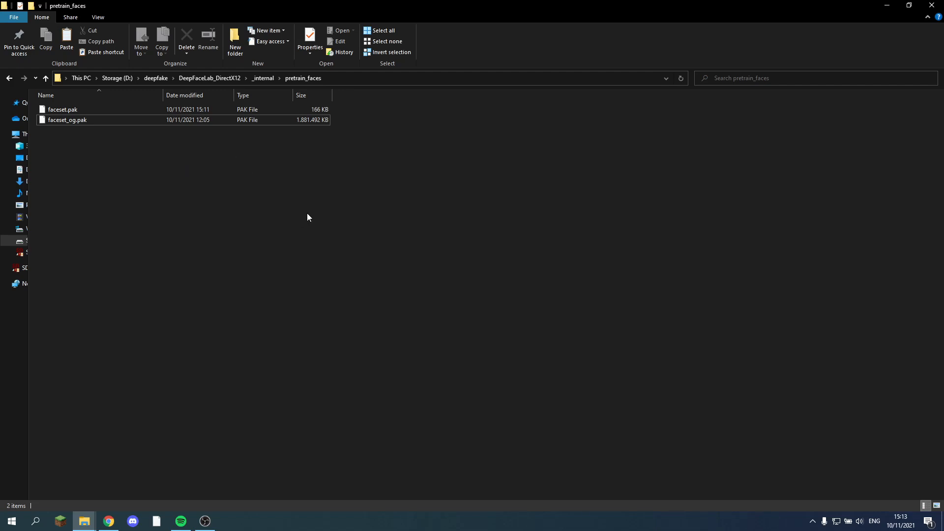
click(107, 521)
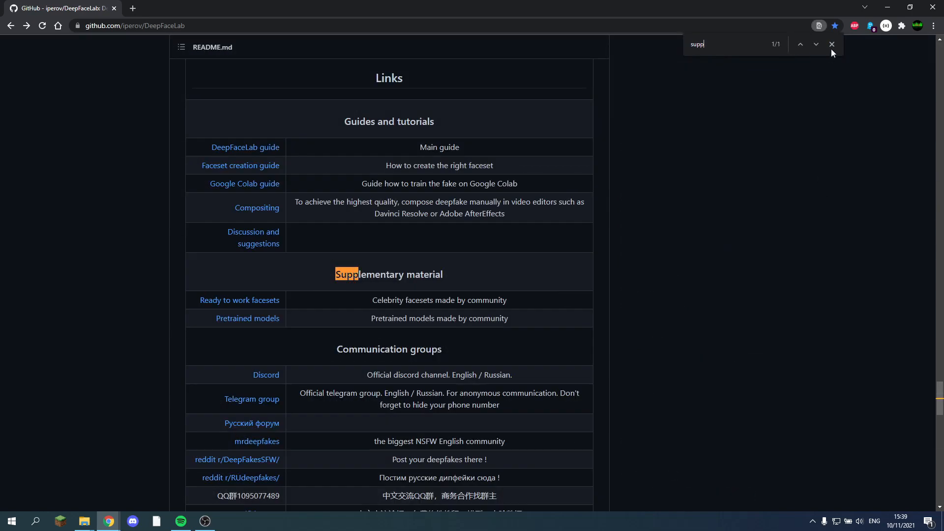
Close the 'supp' find bar with the Supplementary material links in view.
click(831, 44)
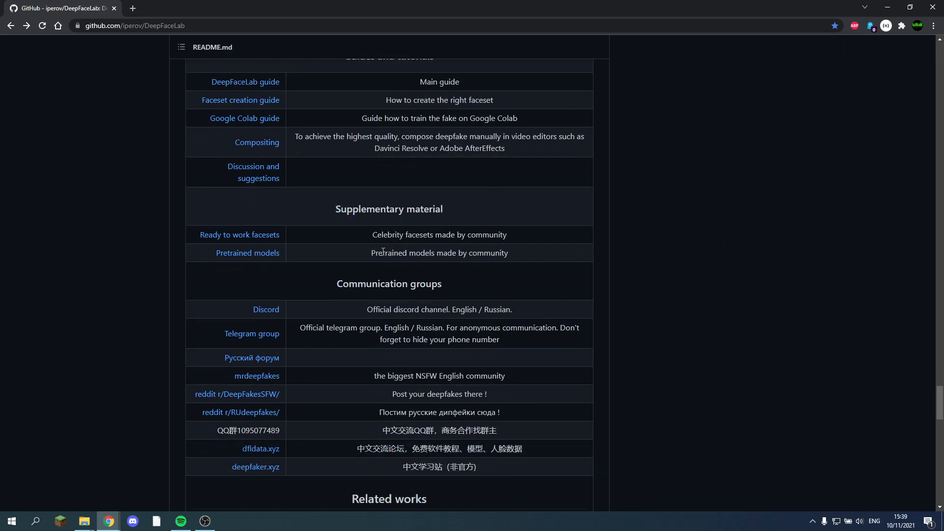
mouse_move(341, 240)
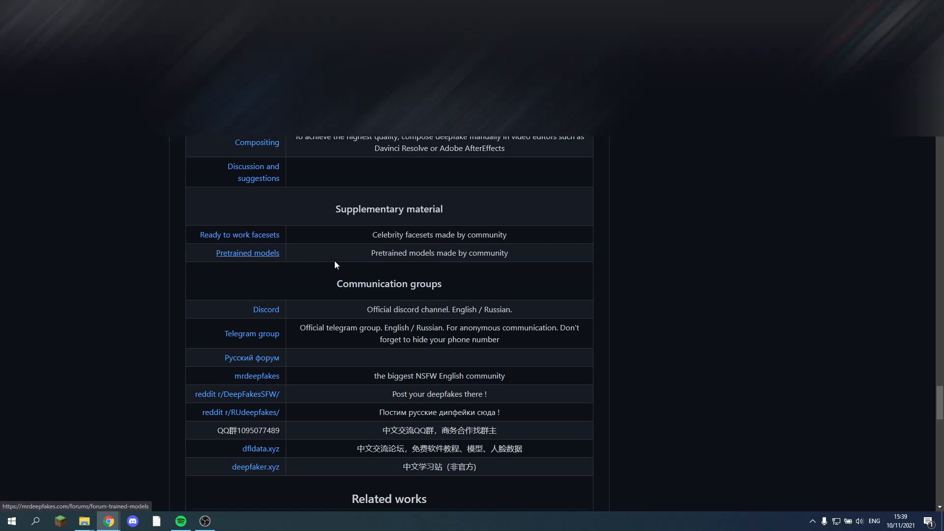
Open the MrDeepFakes '[SHARING] DeepFaceLab 2.0 Pretrained and Trained Models Sharing' thread and browse it.
click(247, 253)
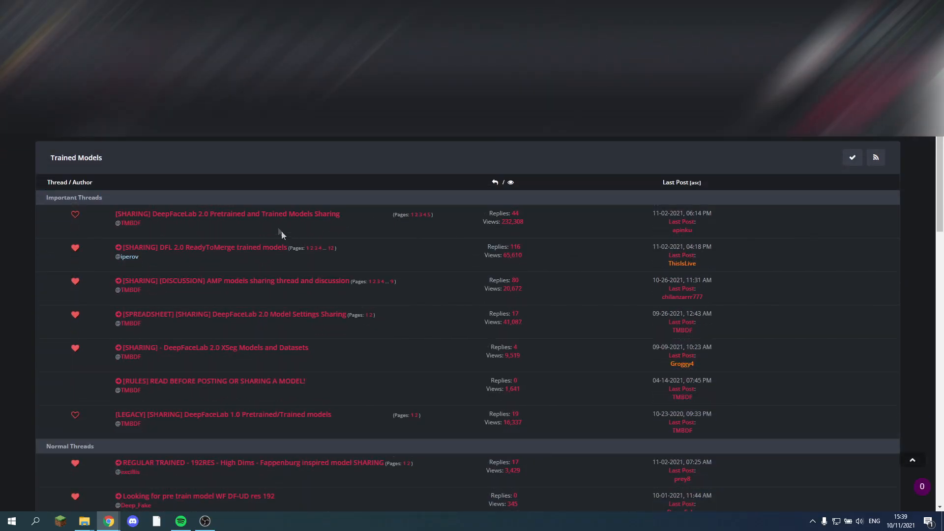
click(227, 214)
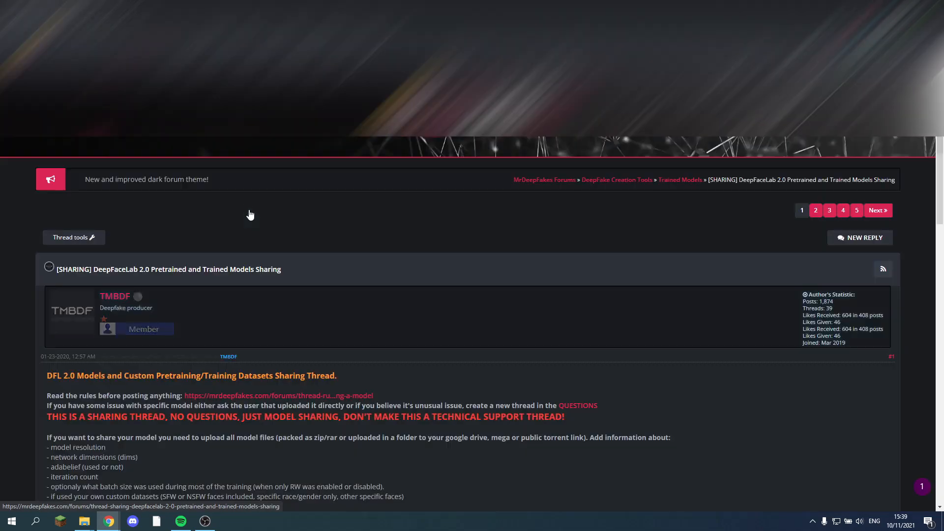
scroll(down, 3)
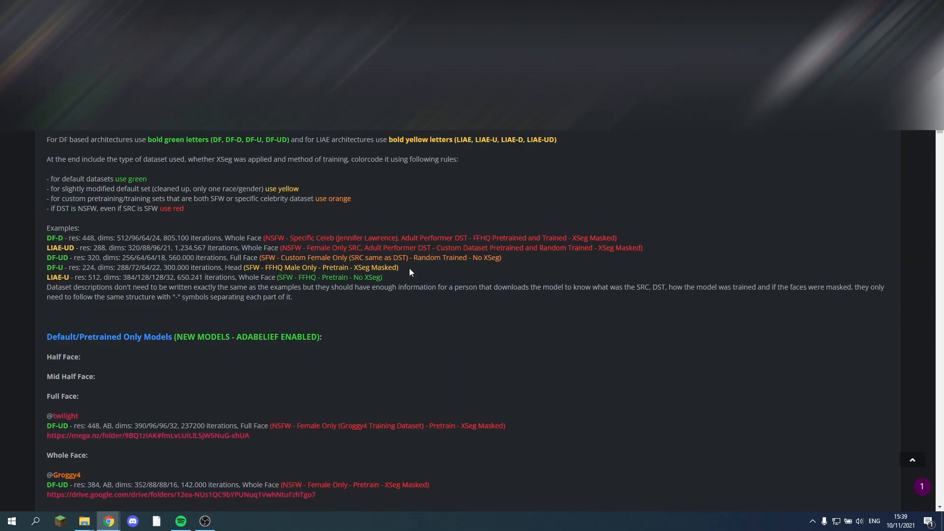